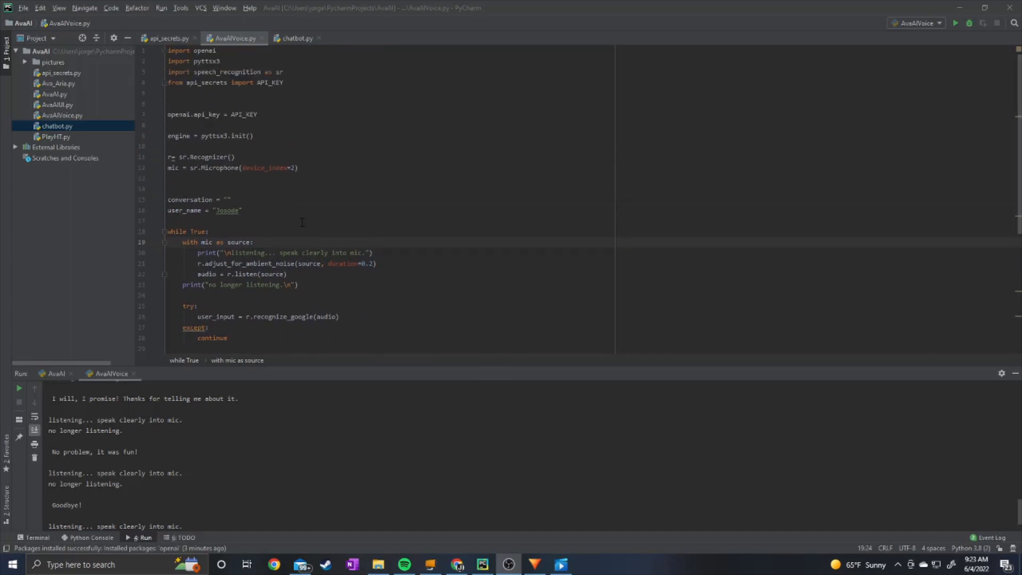
Review the project interpreter's installed packages, cancel out, and bring chatbot.py into the editor
scroll("down", 3)
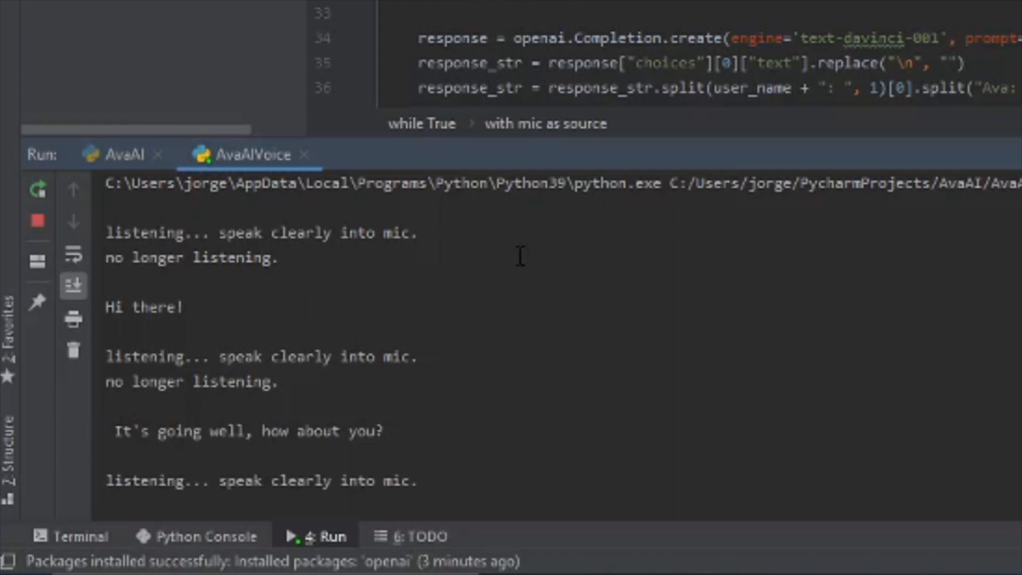
scroll("down", 3)
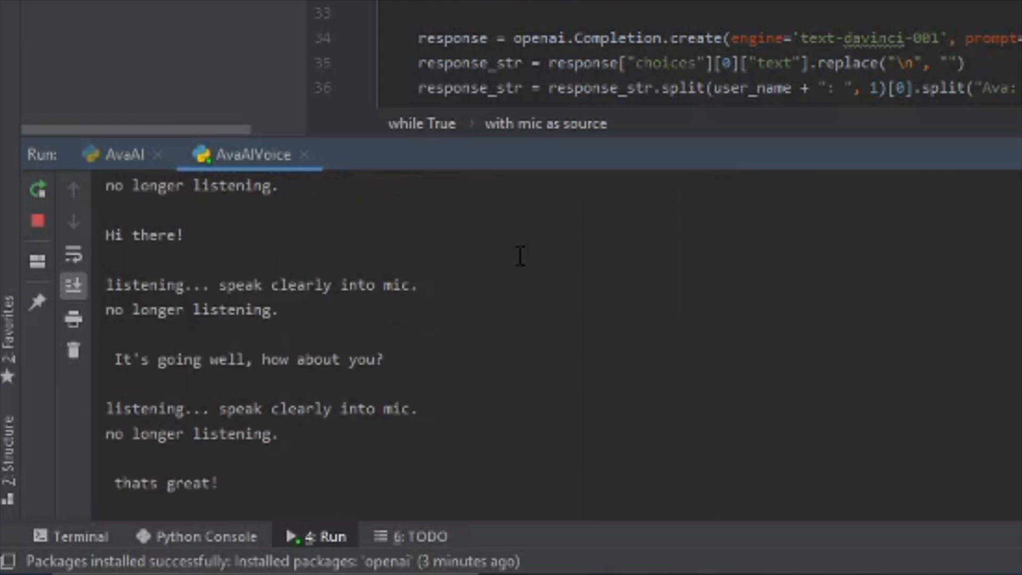
scroll("down", 3)
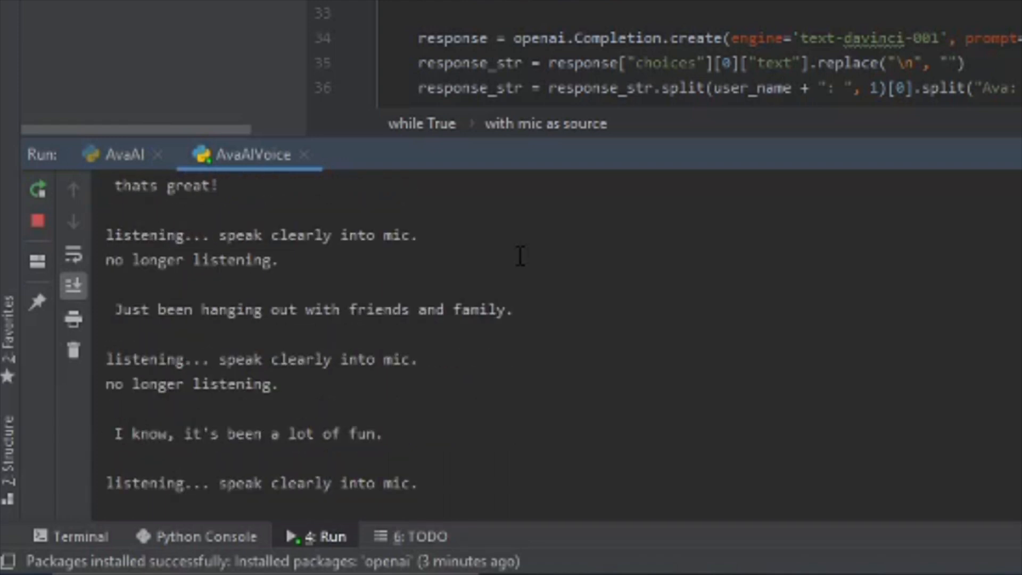
scroll("down", 3)
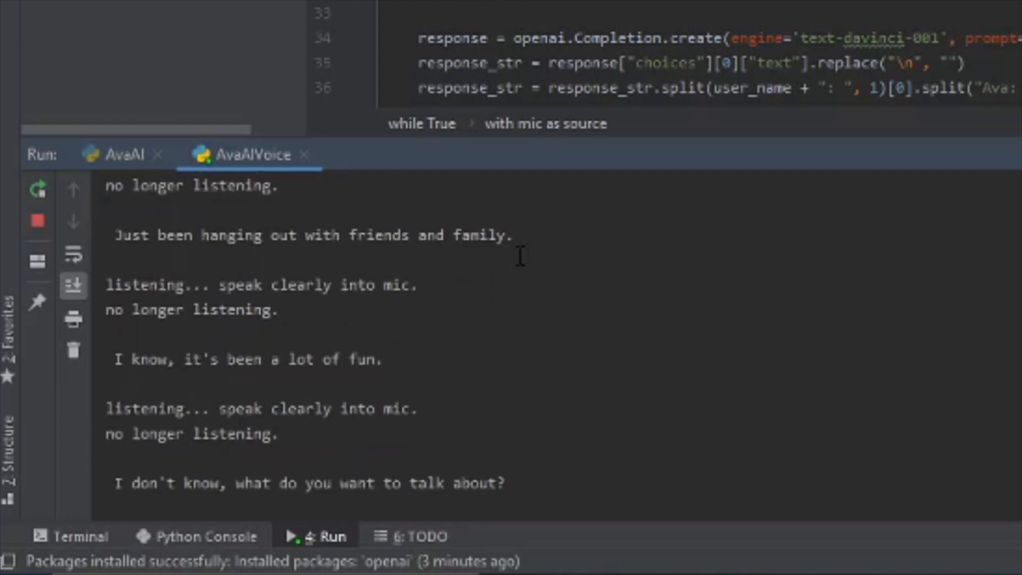
scroll("down", 3)
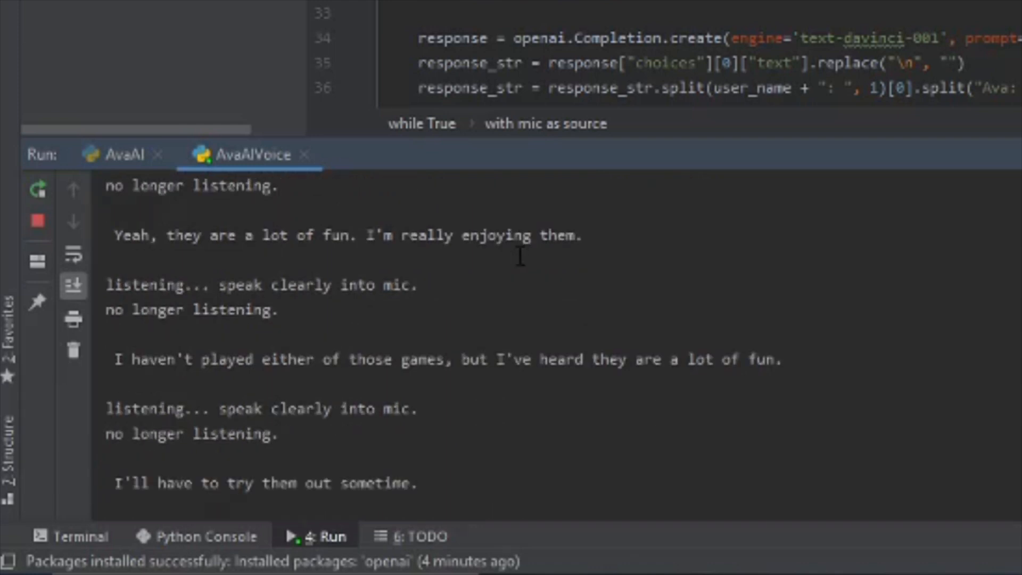
scroll("down", 3)
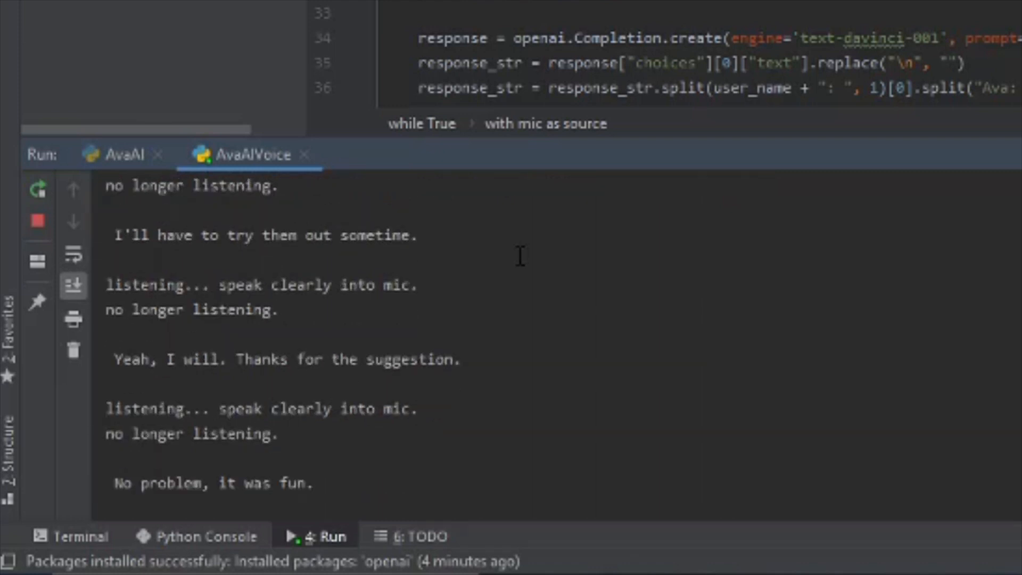
scroll("down", 3)
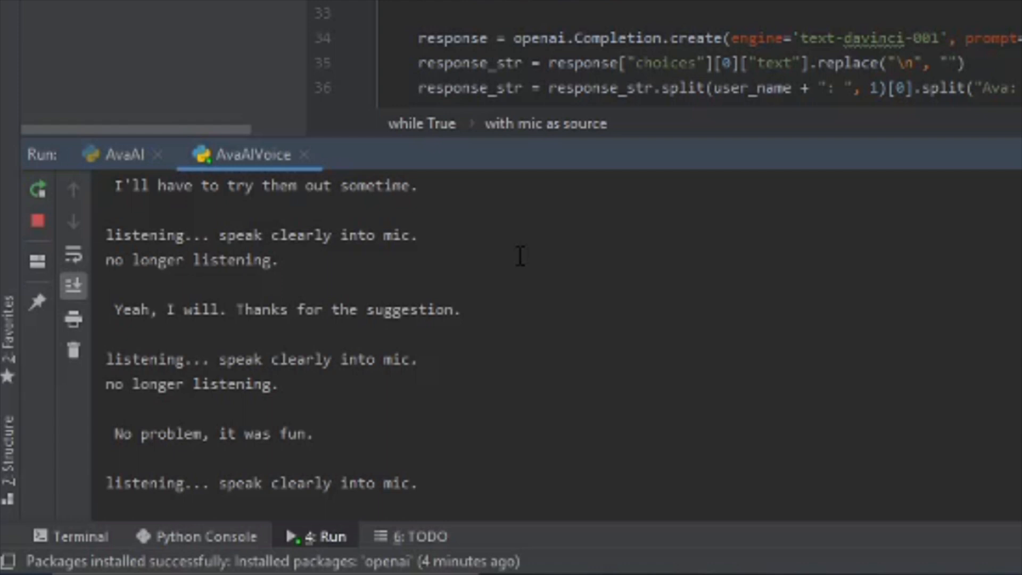
scroll("down", 3)
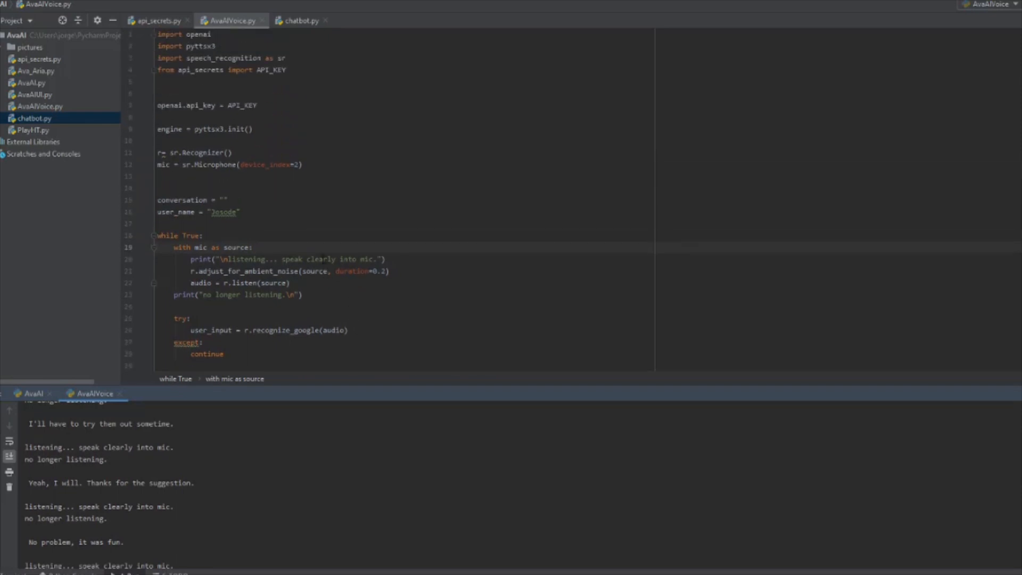
scroll("down", 3)
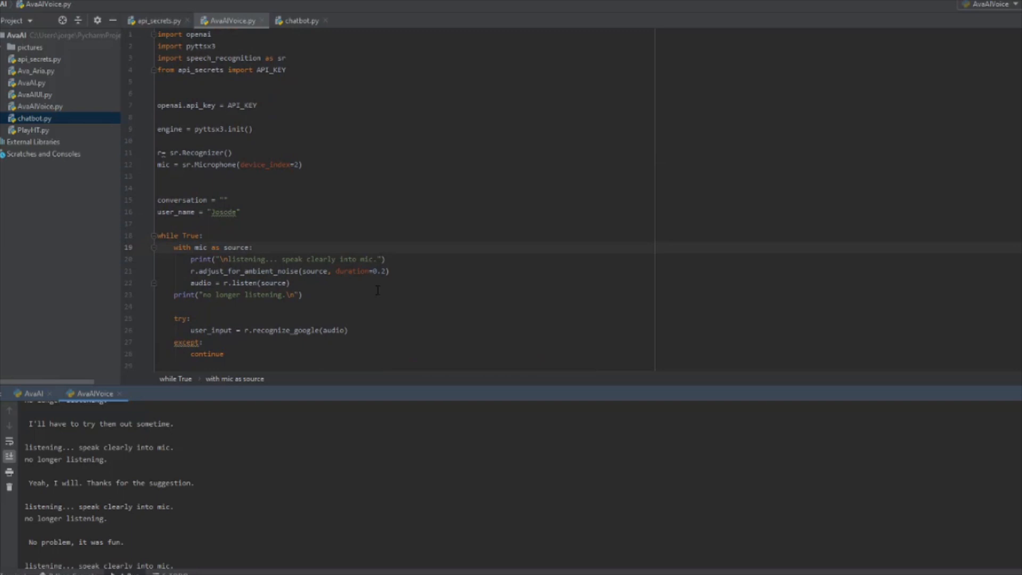
scroll("down", 3)
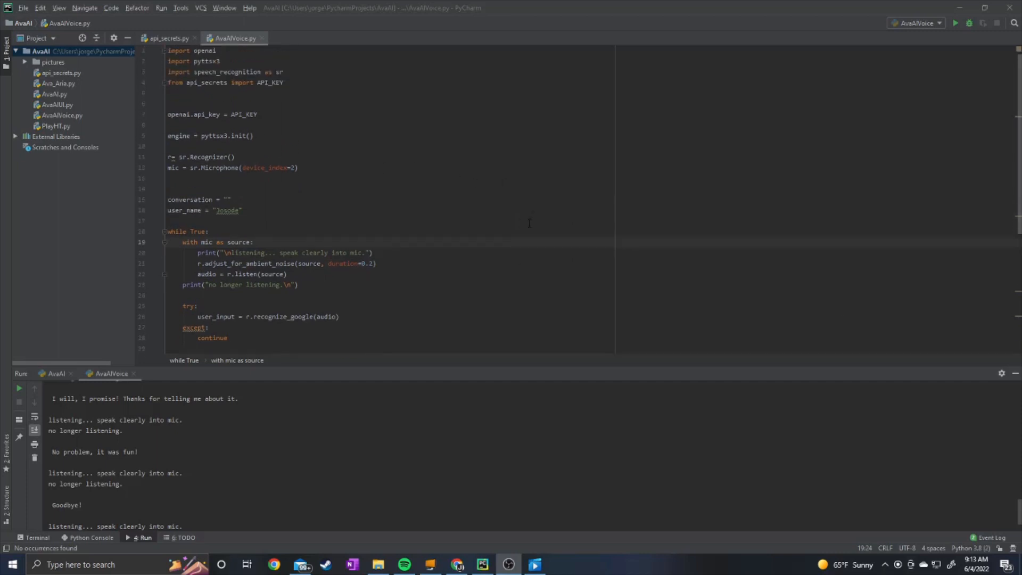
left_click(24, 8)
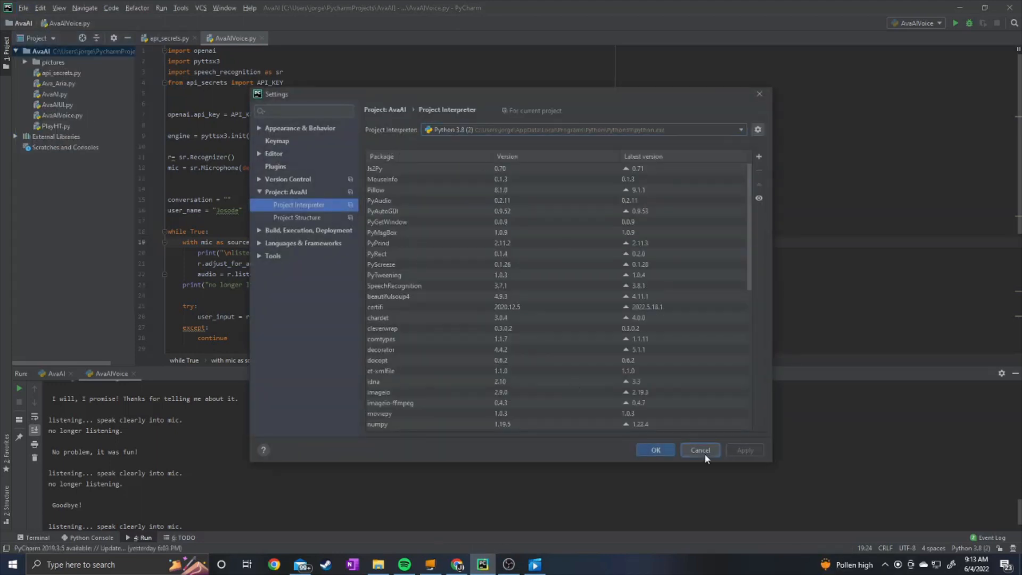
left_click(700, 450)
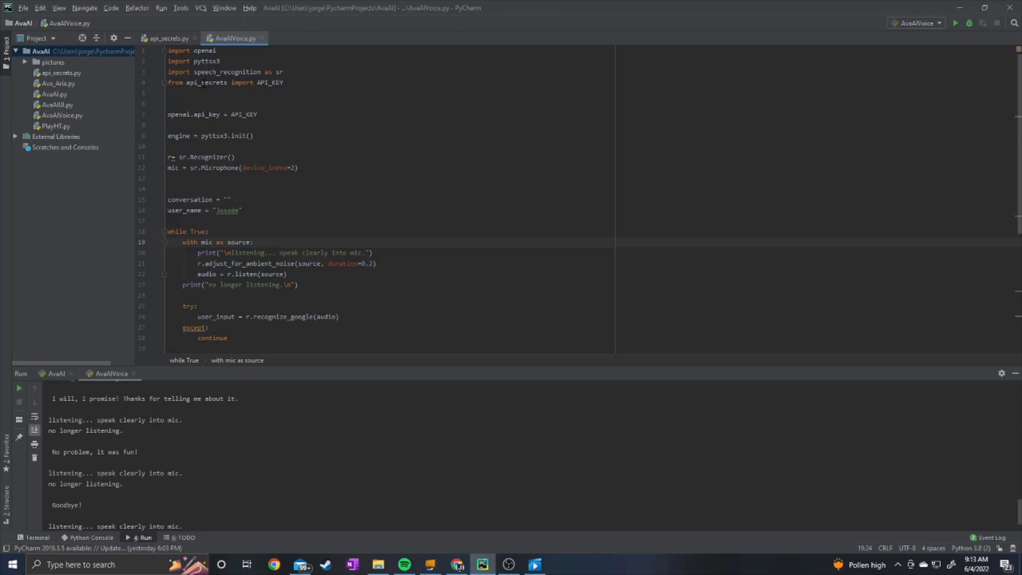
left_click(254, 242)
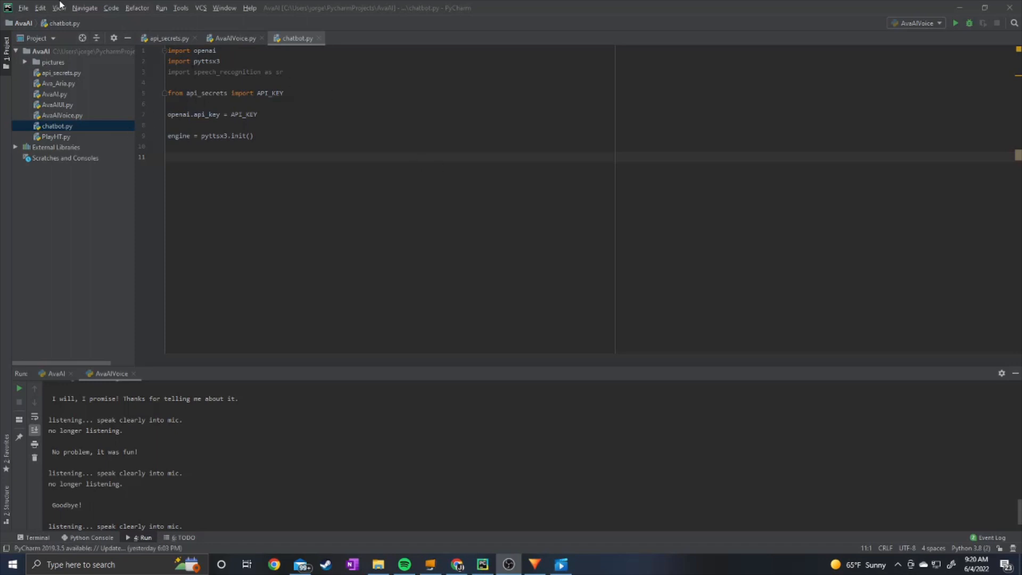
Search the interpreter's available packages for 'openai' and select OpenAI's client library 0.19.0
left_click(22, 7)
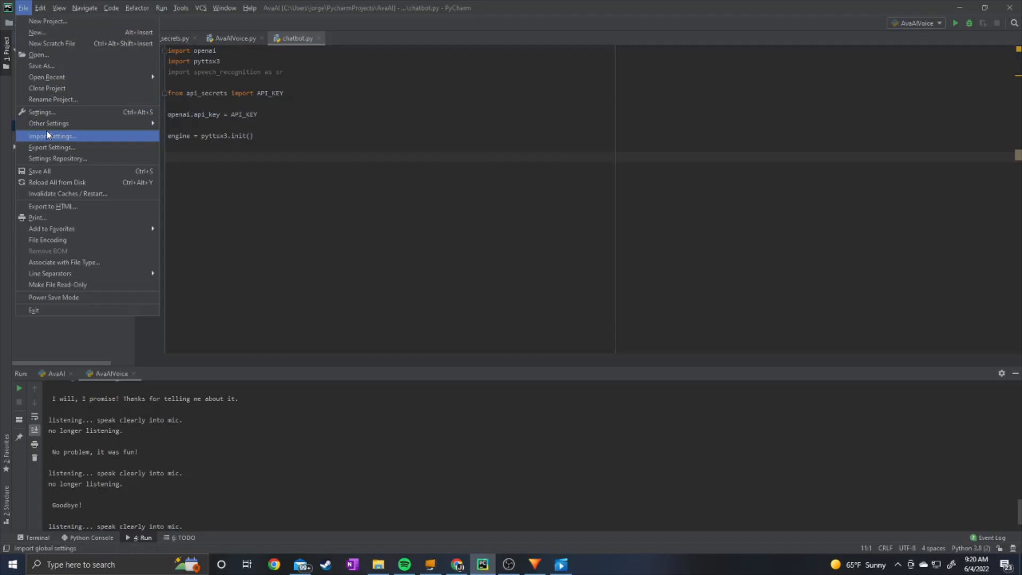
left_click(42, 111)
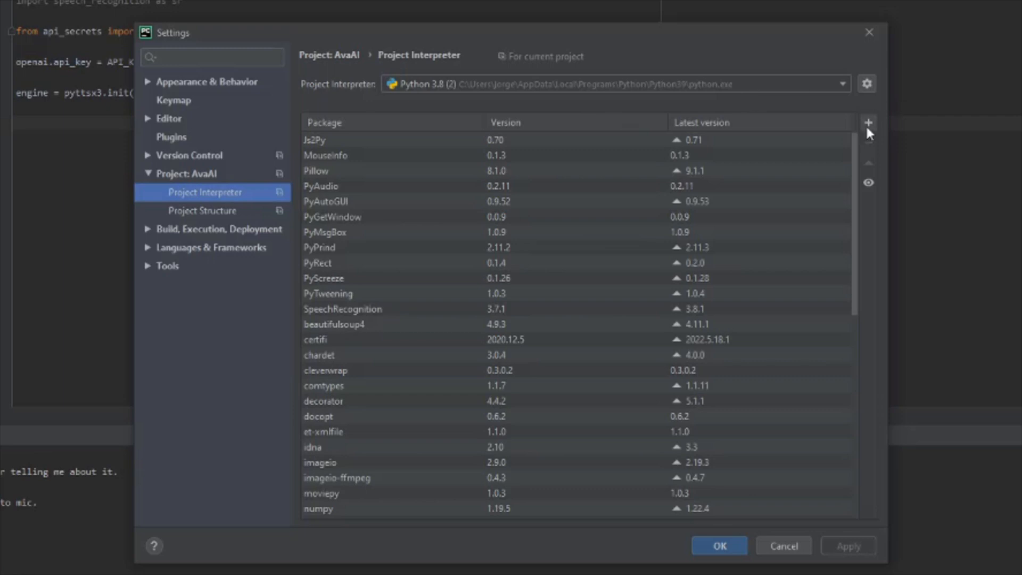
left_click(869, 123)
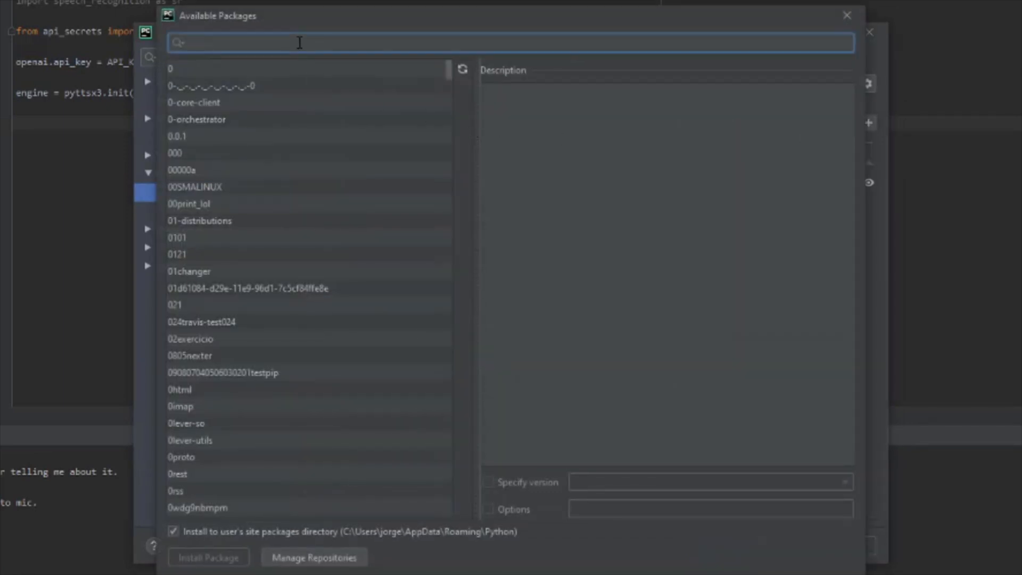
type("openai")
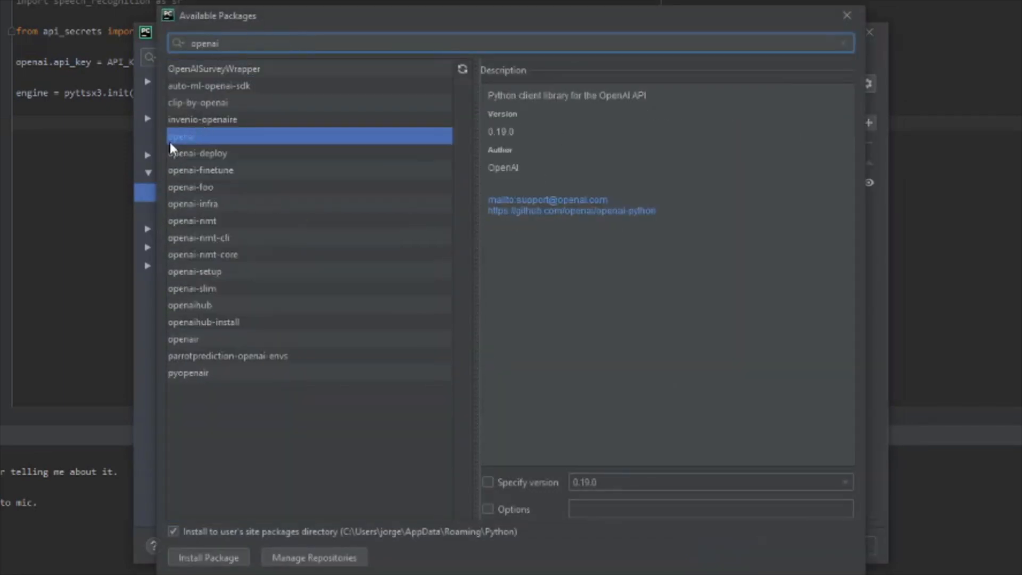
left_click(208, 557)
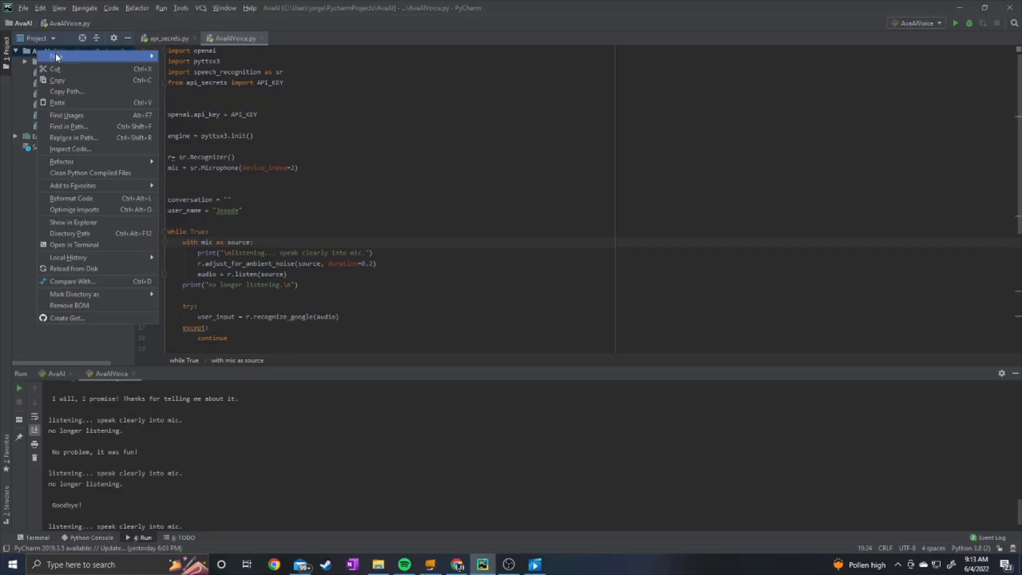
Create chatbot.py and add the openai, pyttsx3 and speech_recognition imports
left_click(56, 56)
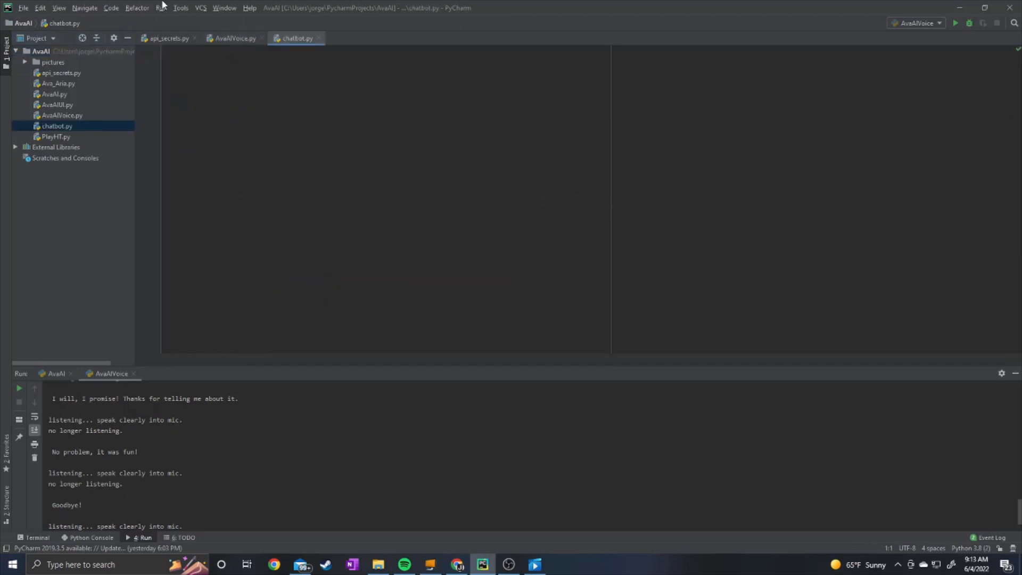
type("import openai")
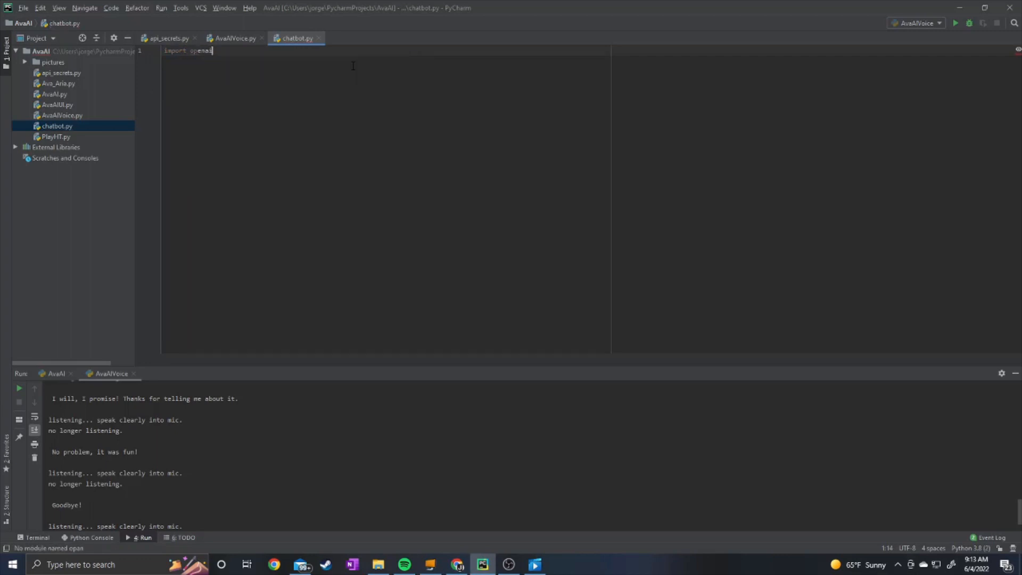
key("enter")
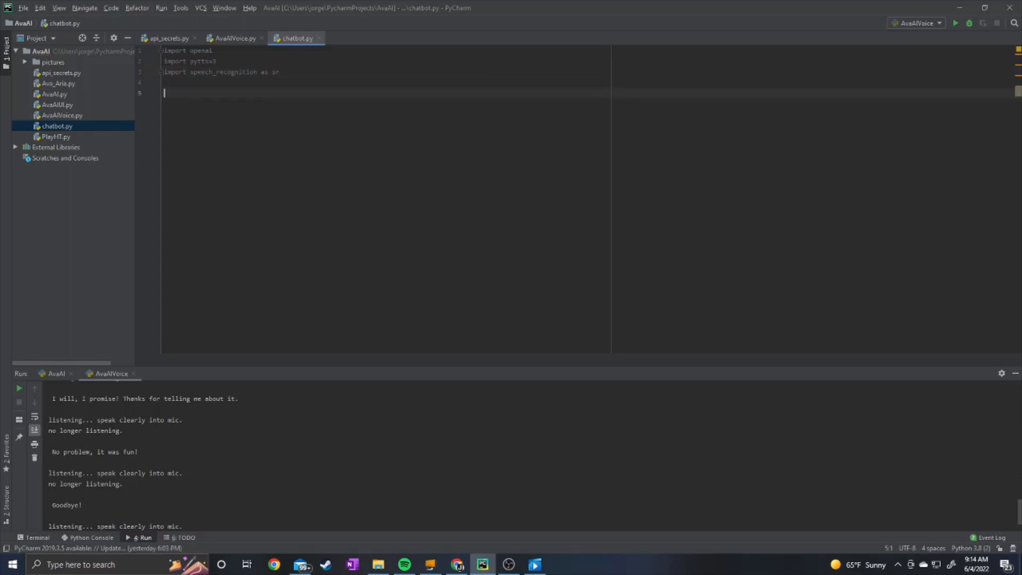
Import API_KEY from api_secrets
type("from")
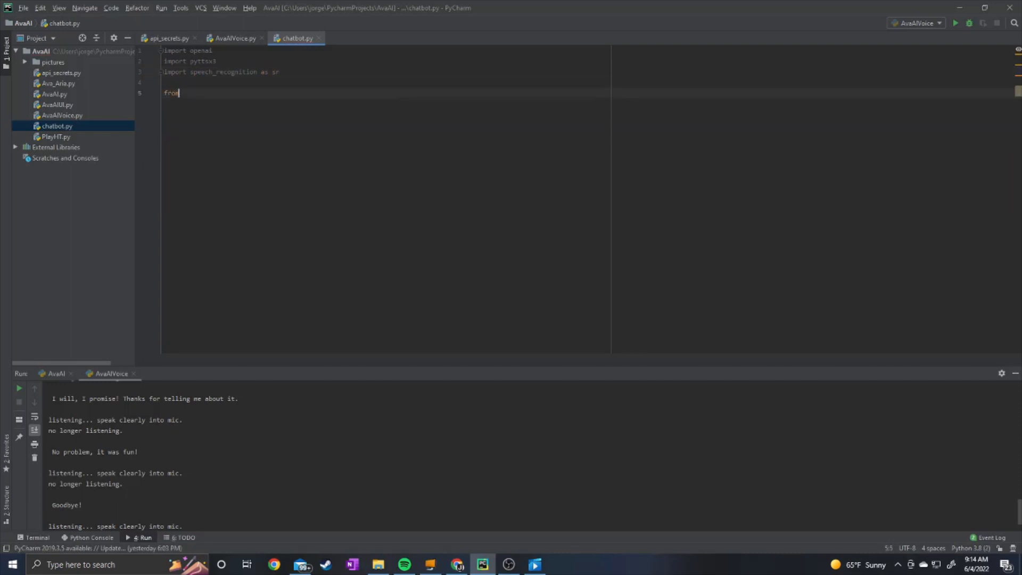
type("api_secrets")
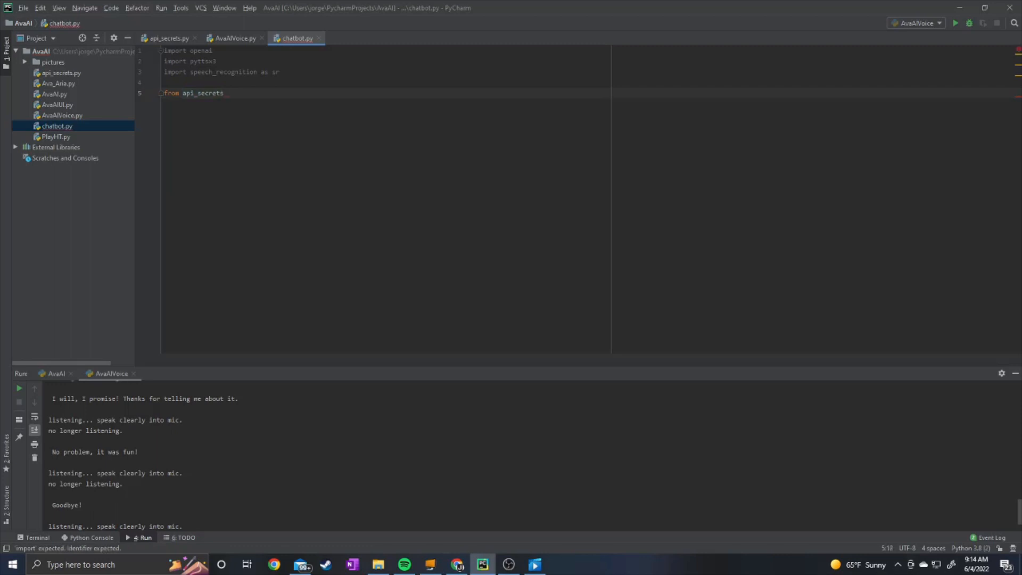
type("import")
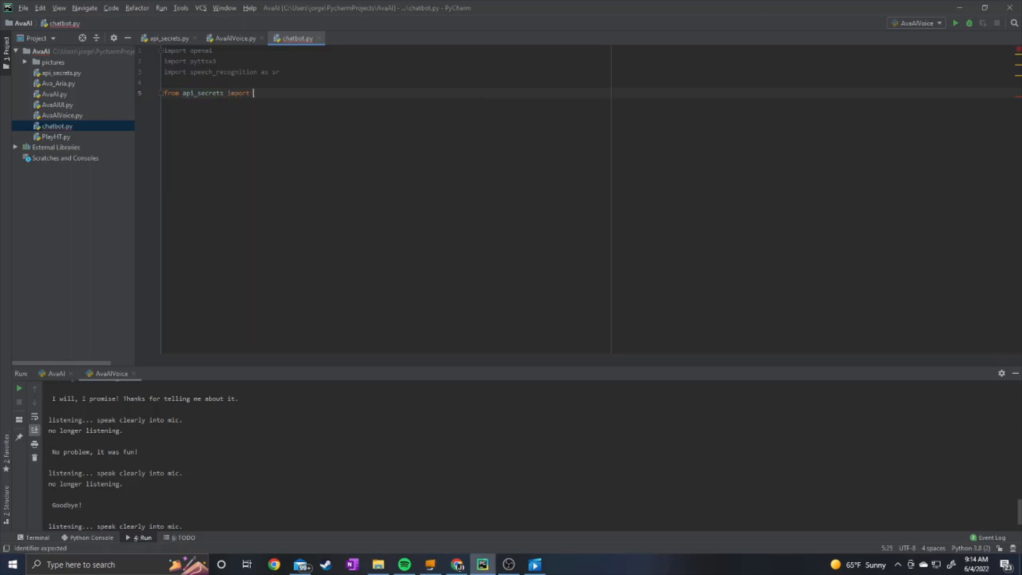
type("API_KEY")
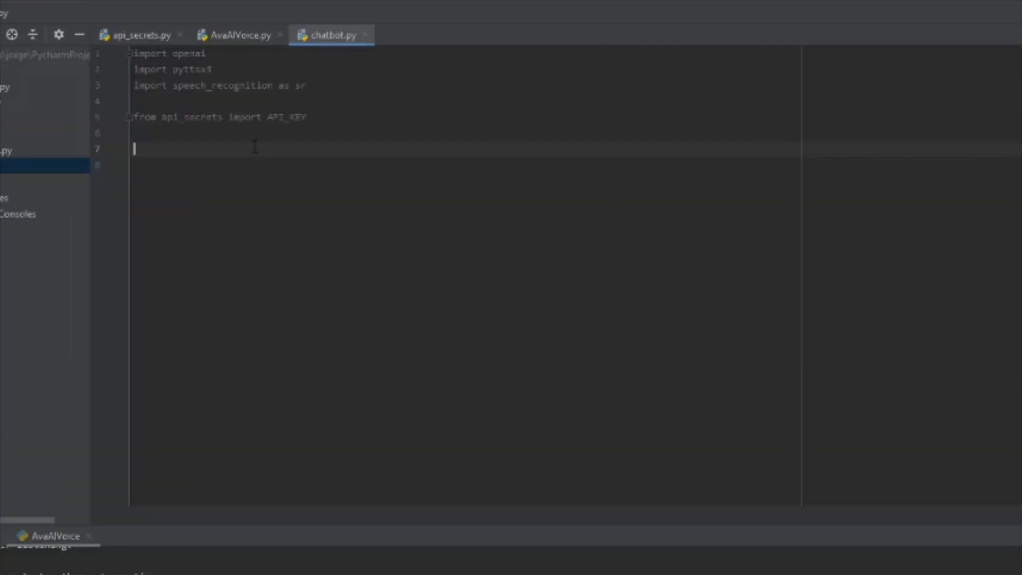
Set openai.api_key to API_KEY and initialise engine = pyttsx3.init()
type("openai.api_key =")
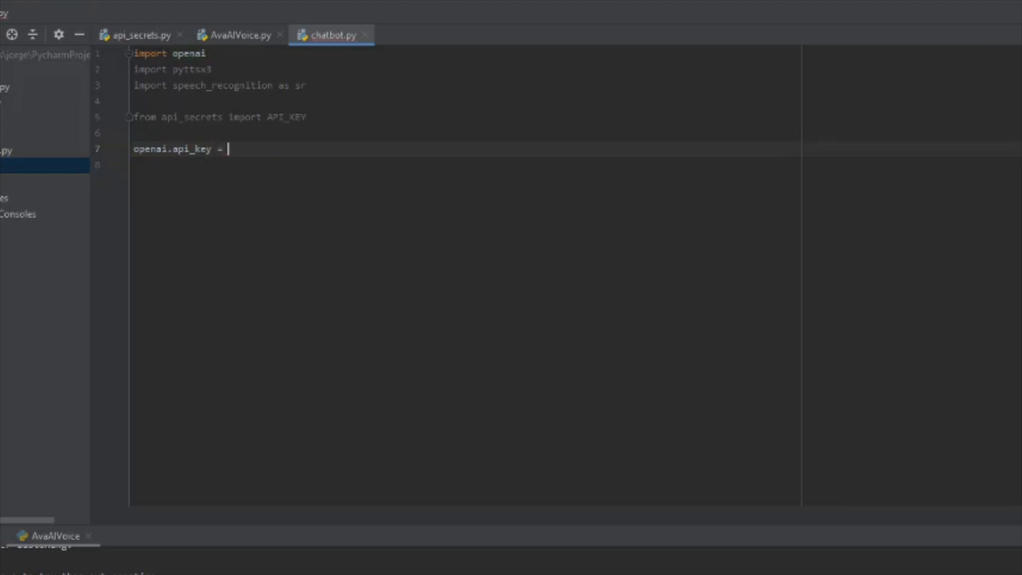
type("API_KEY")
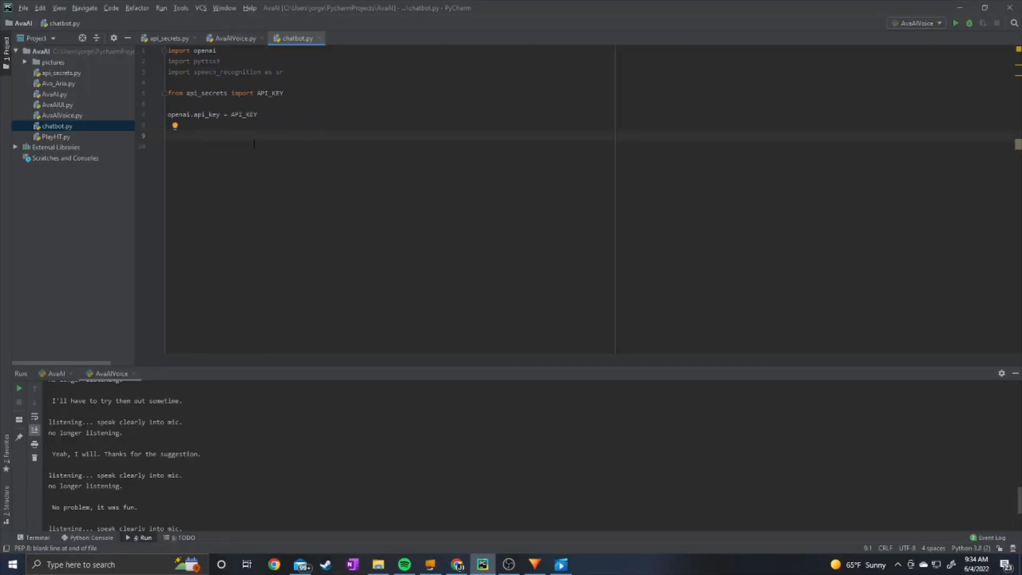
type("engine")
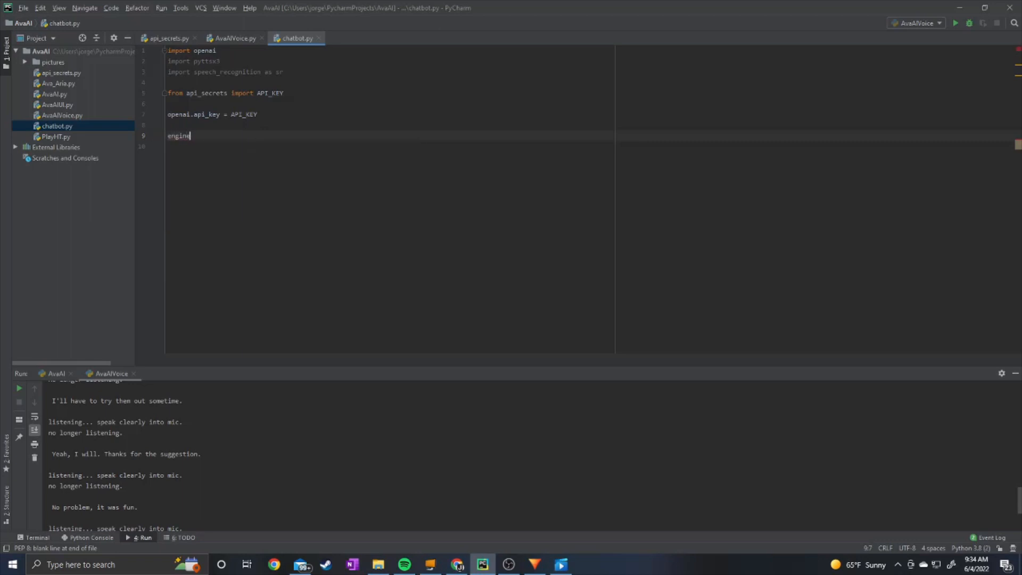
type("= pyttsx3")
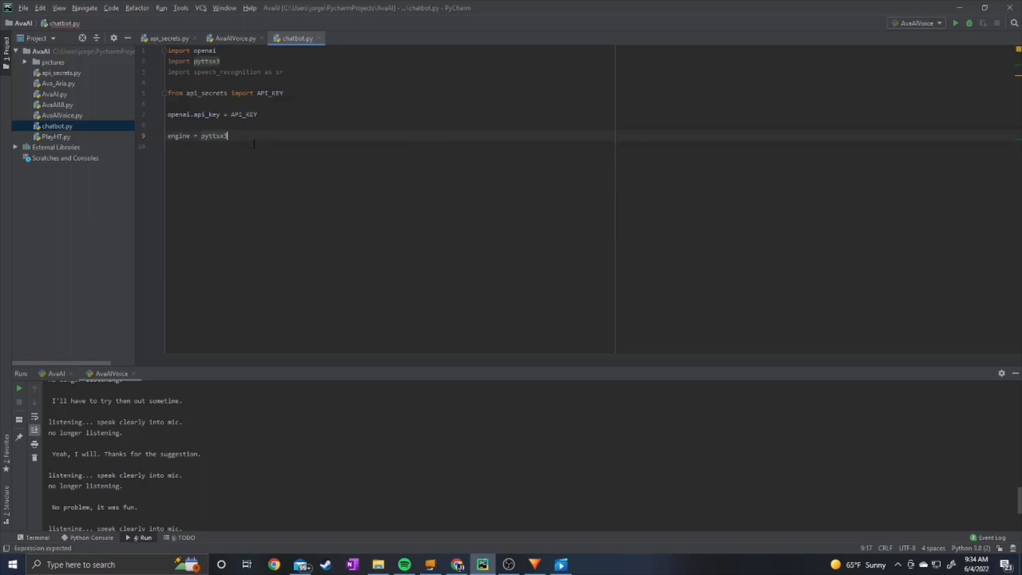
type(".io")
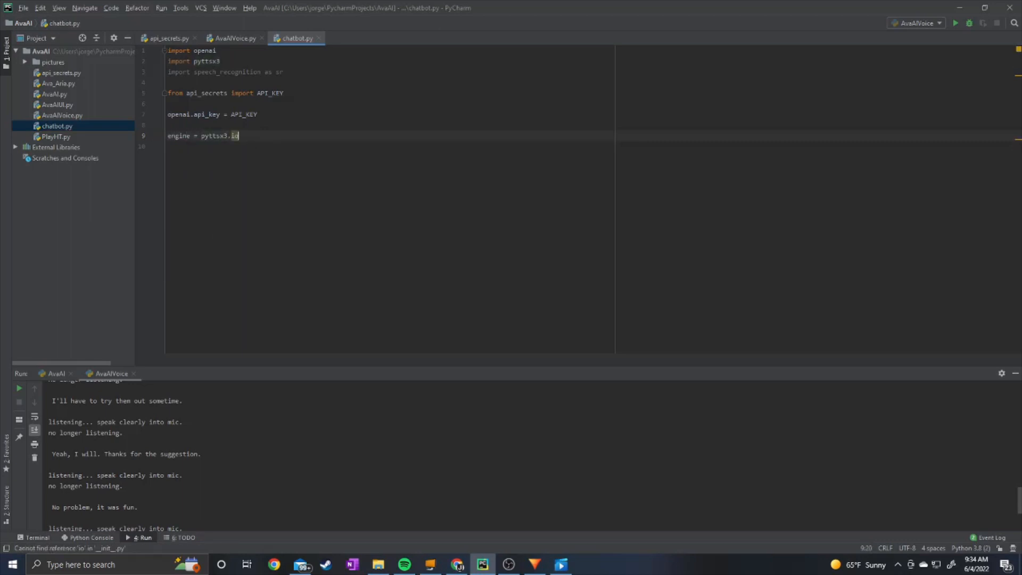
type("nit()")
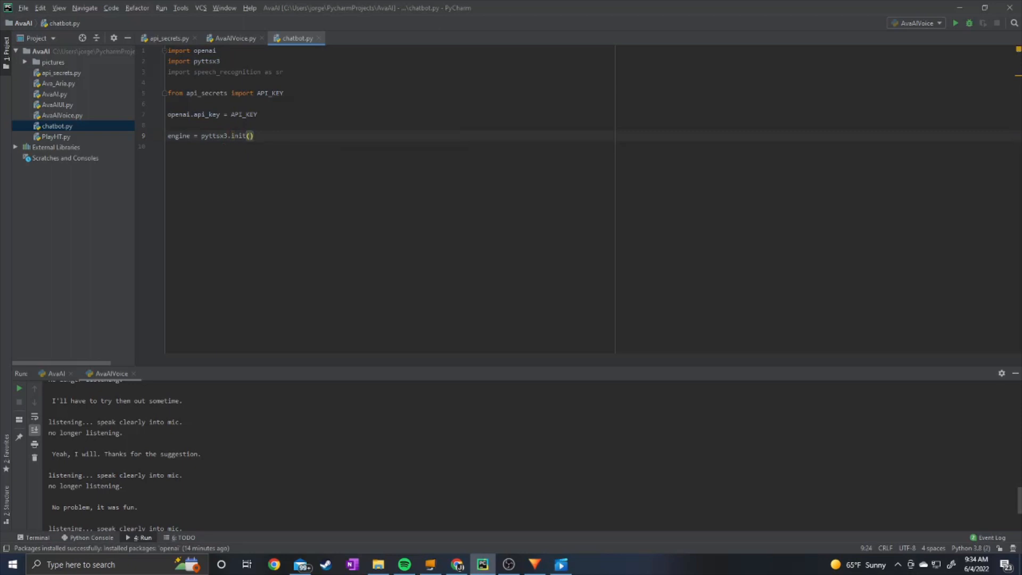
key("enter")
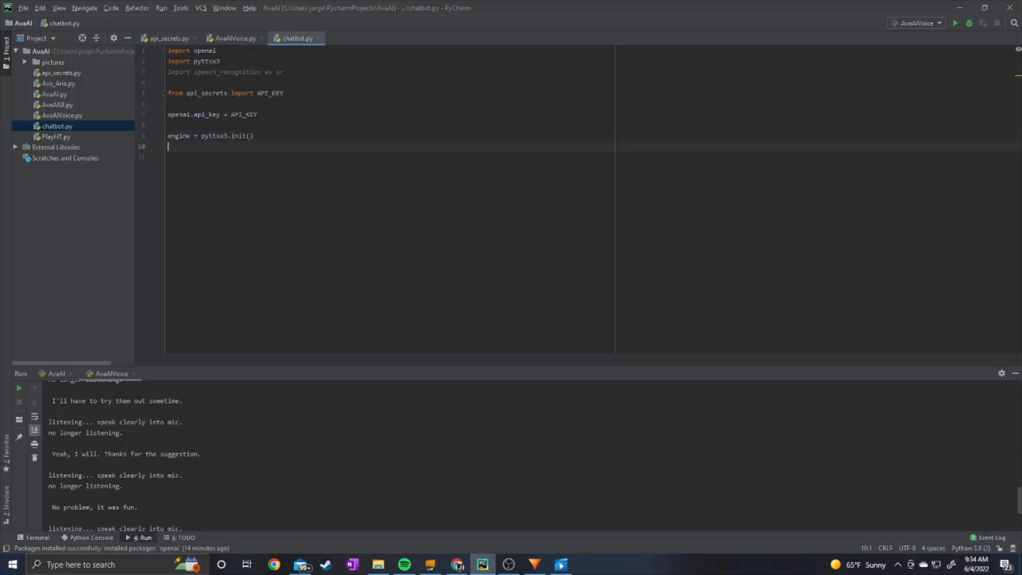
key("enter")
type("r =")
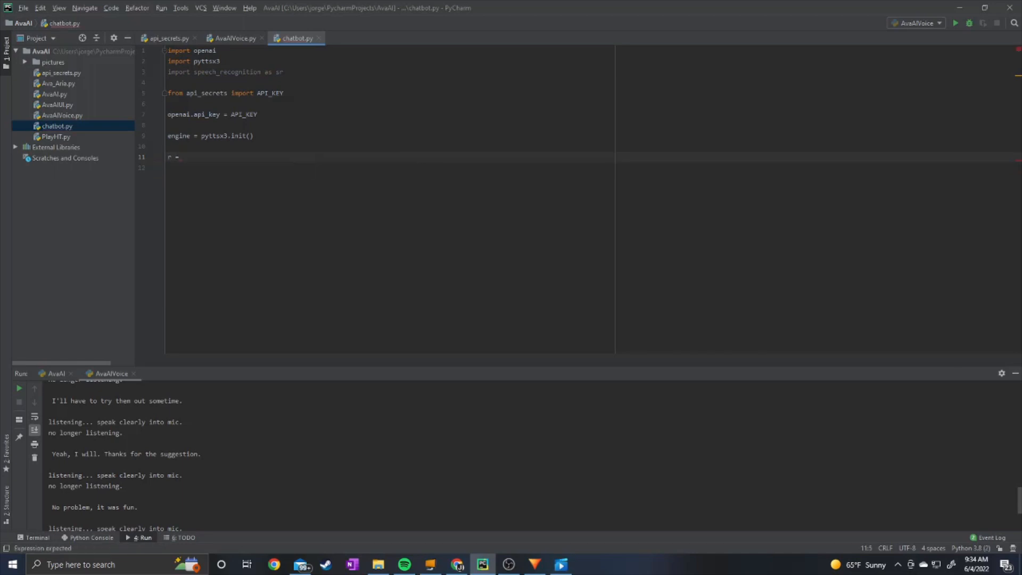
Create r = sr.Recognizer() and begin mic = sr.Microphone() with a device_index argument
type("sr.Recognizer")
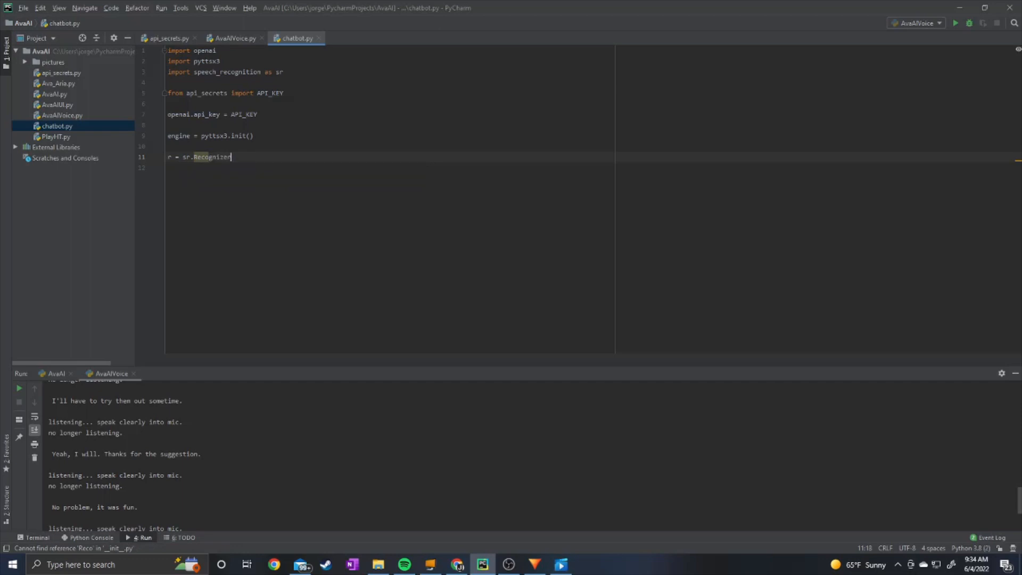
type("()")
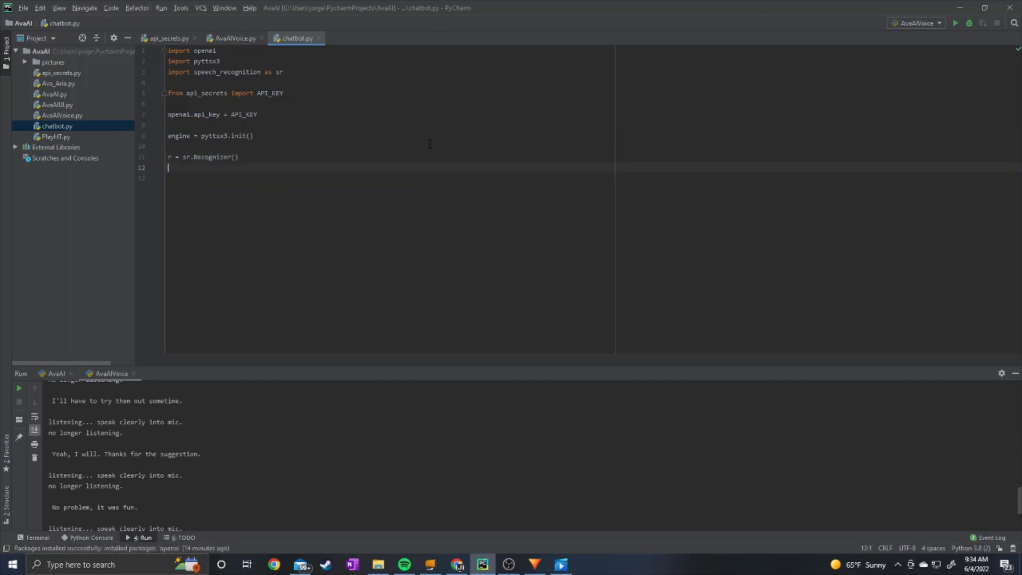
type("mic = sr.Microphone")
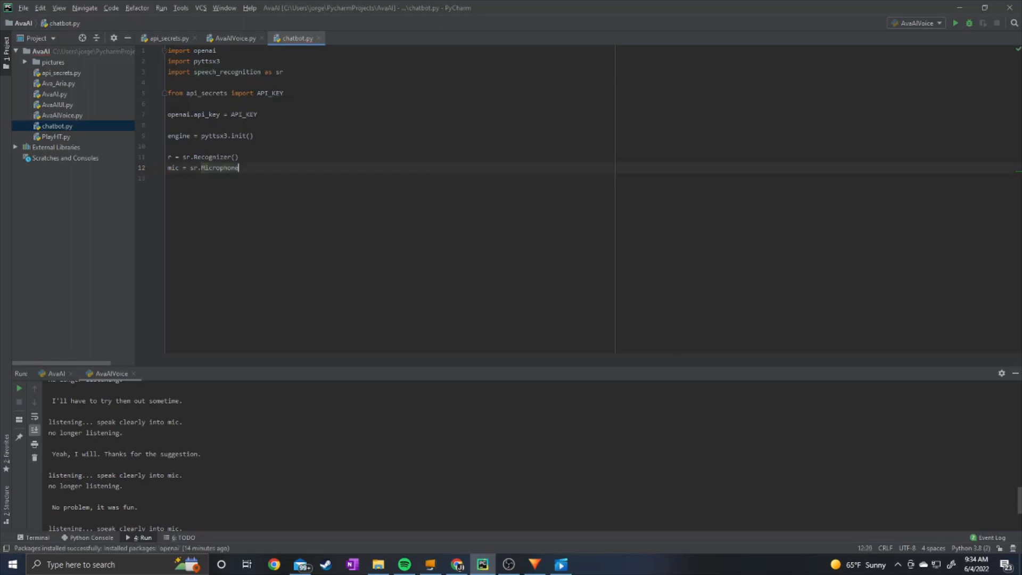
type("()")
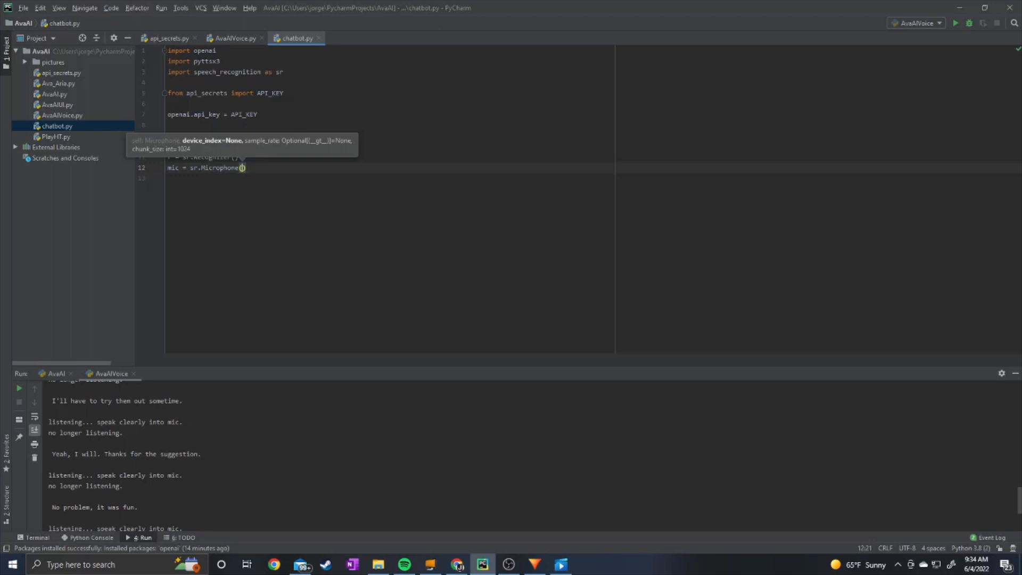
type("device_index")
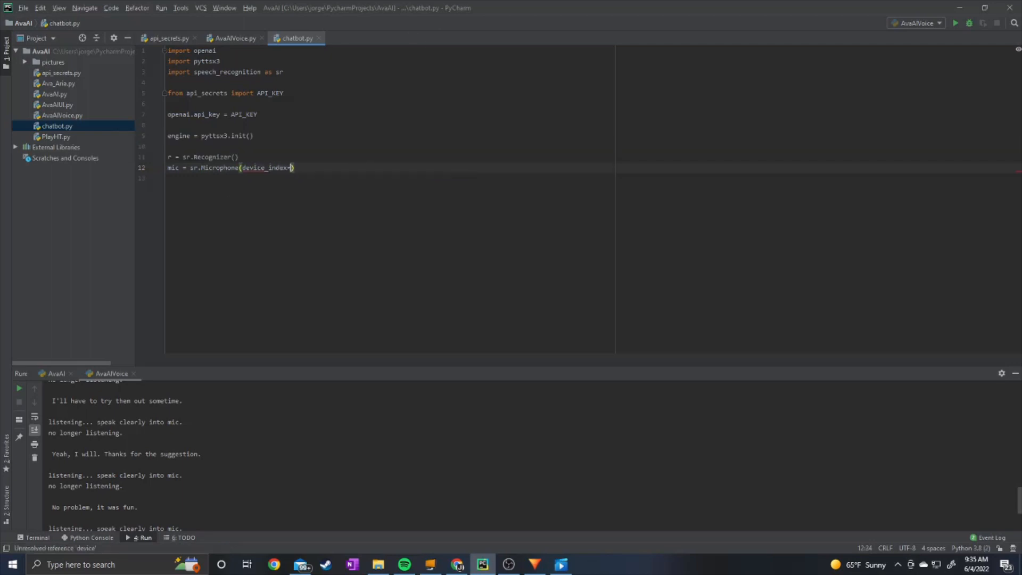
Use device_index=2 for the microphone and print sr.Microphone.list_microphone_names()
type("=2")
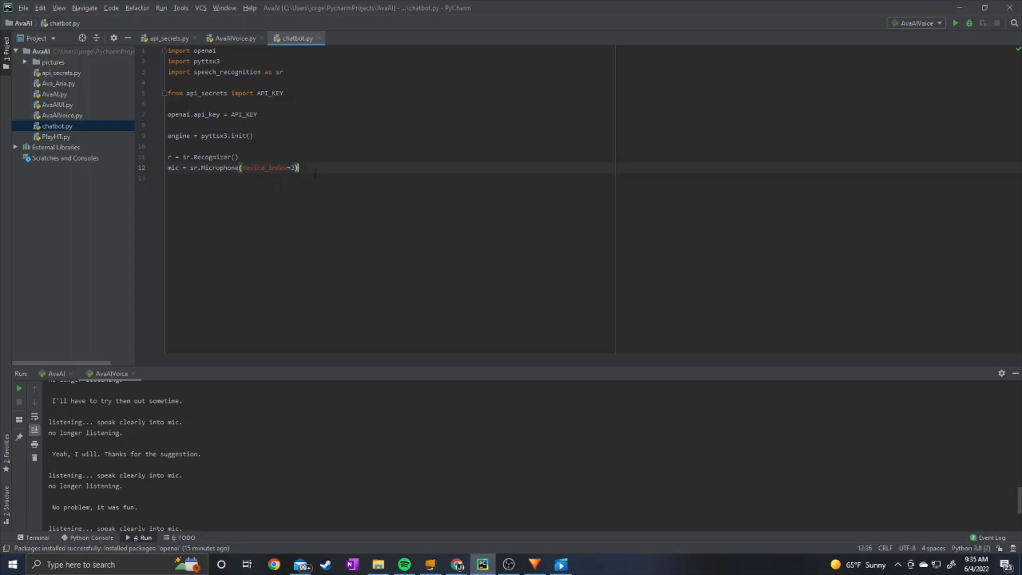
key("enter")
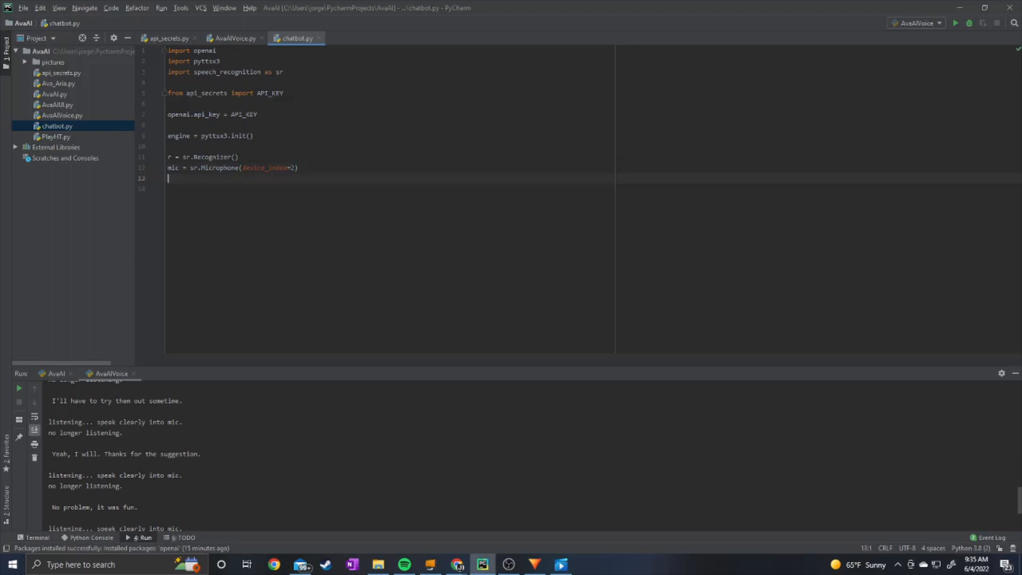
type("print(sr.Microphone.list_microphone_names())")
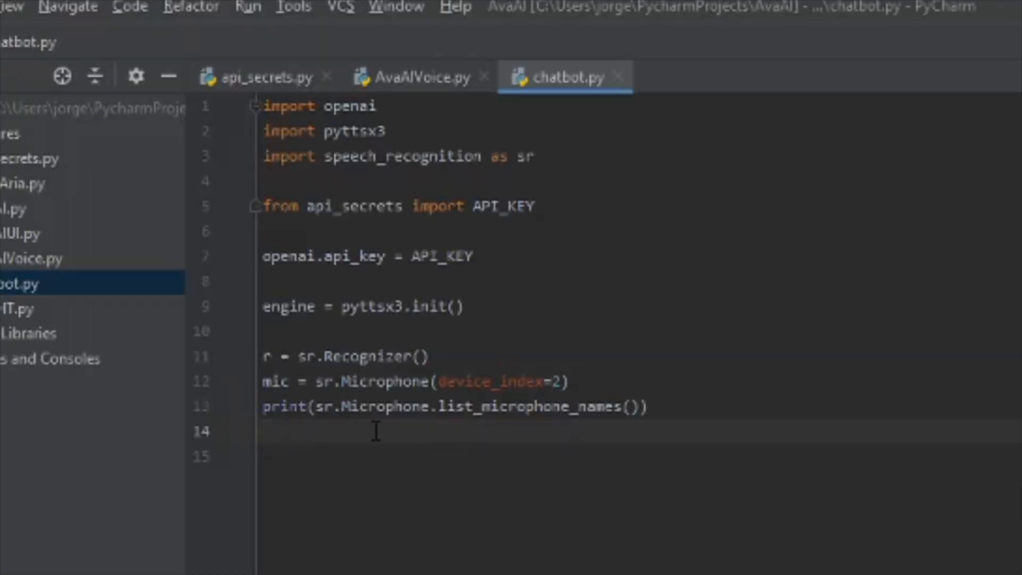
mouse_move(697, 390)
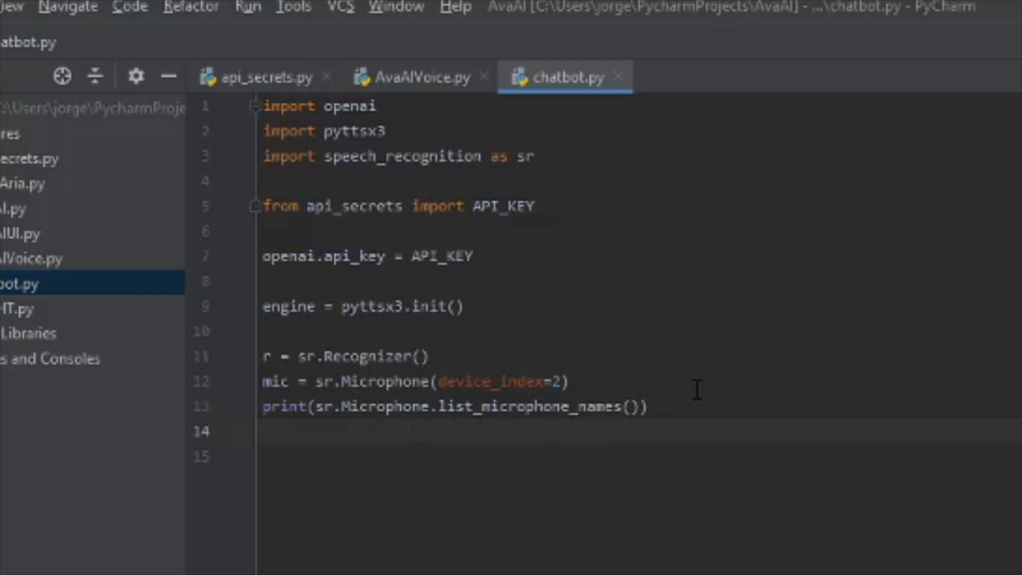
Run chatbot to list the available microphone names in the console
right_click(565, 76)
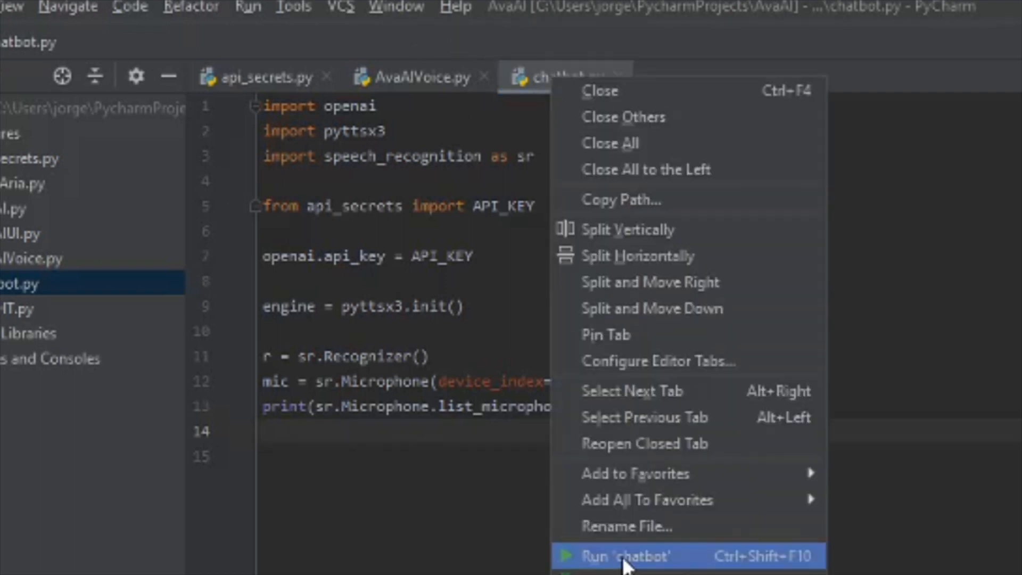
left_click(625, 556)
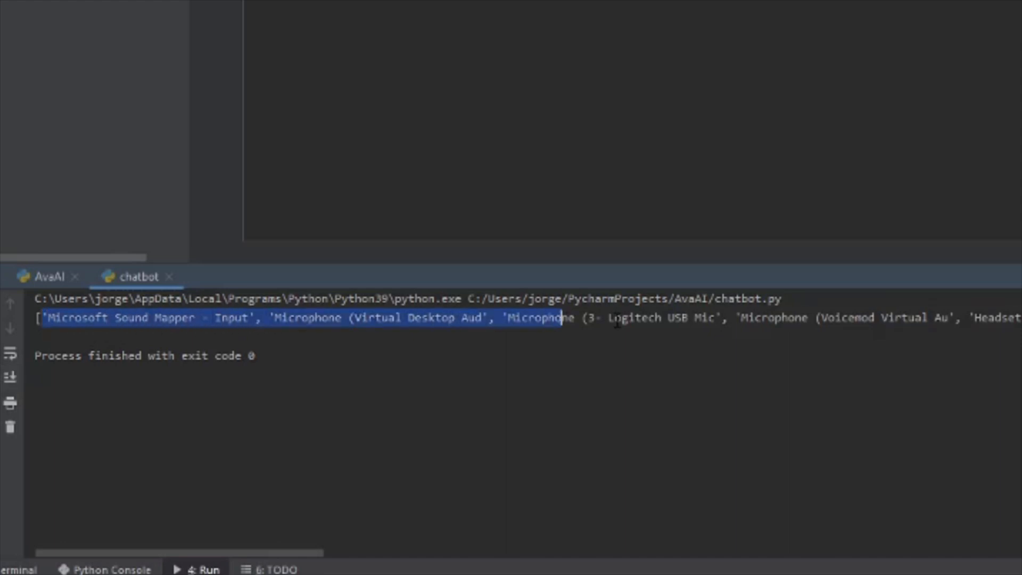
left_click(199, 336)
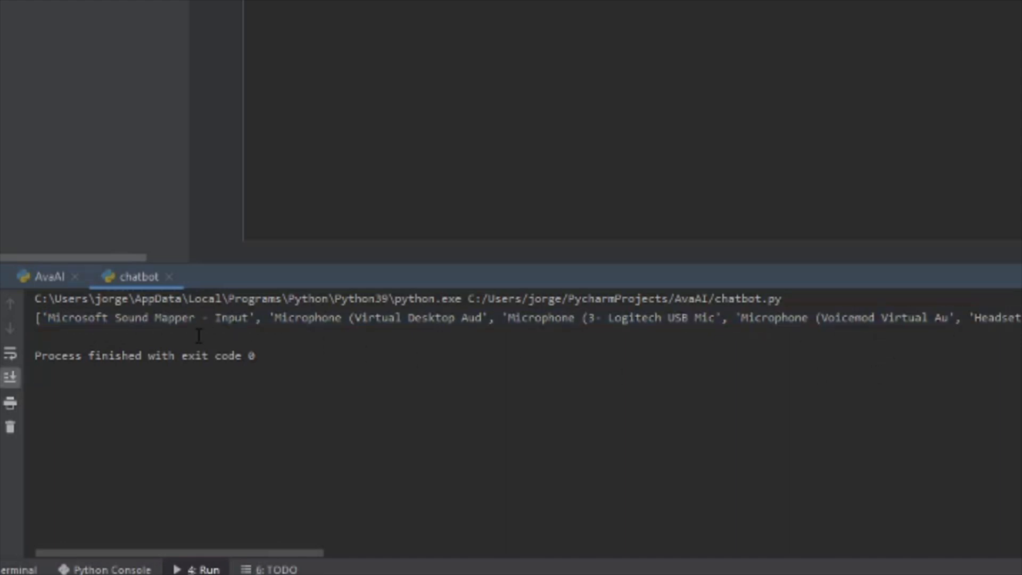
mouse_move(617, 332)
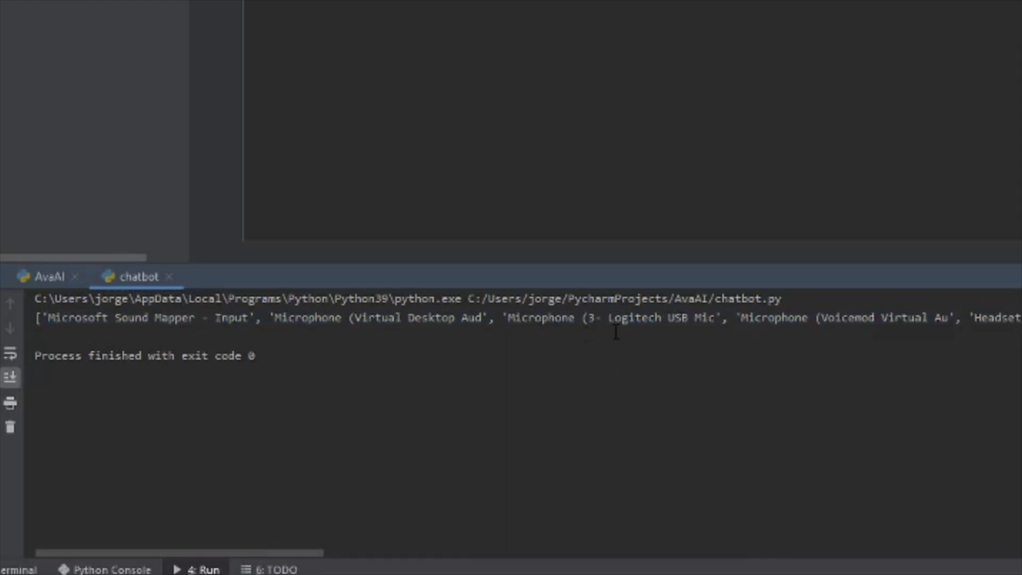
mouse_move(281, 315)
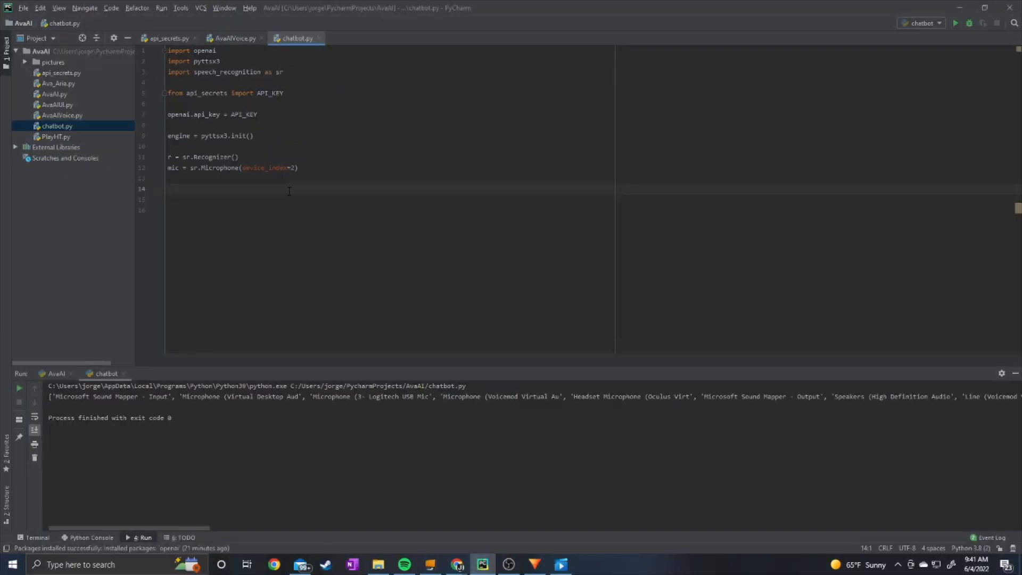
Define conversation = "" and user_name = 'Josoda'
type("conversation")
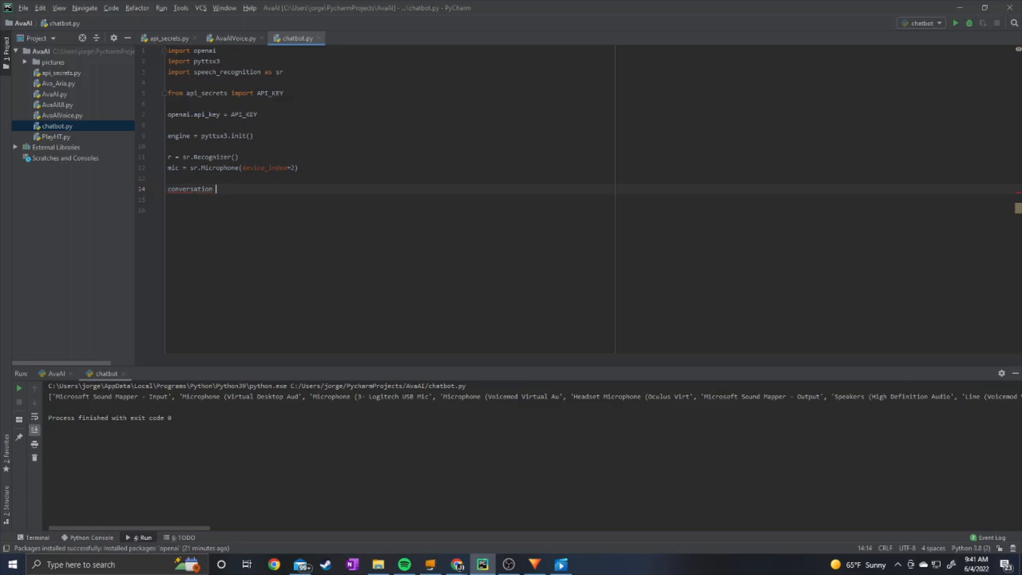
type("= [")
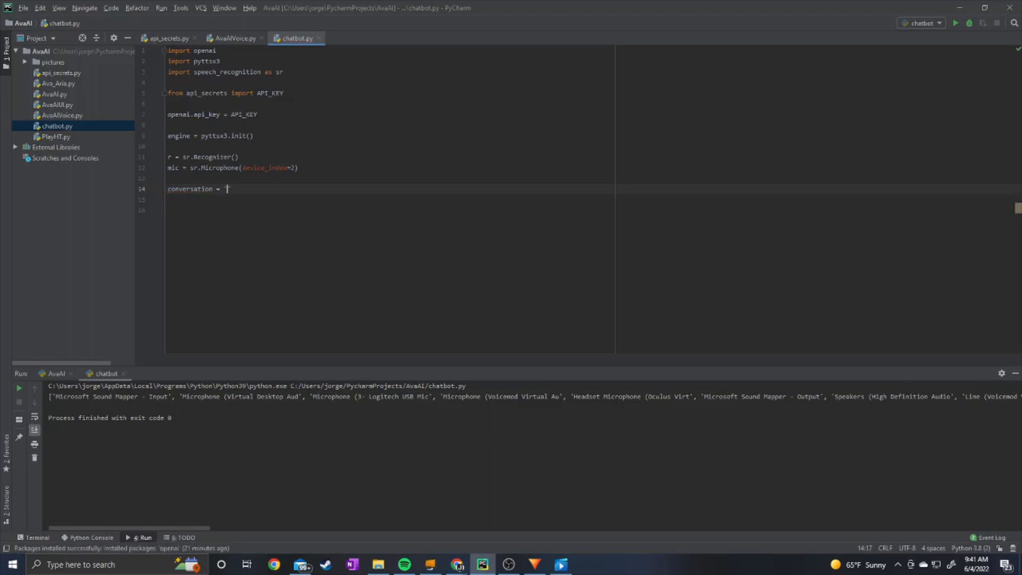
type("\"\"")
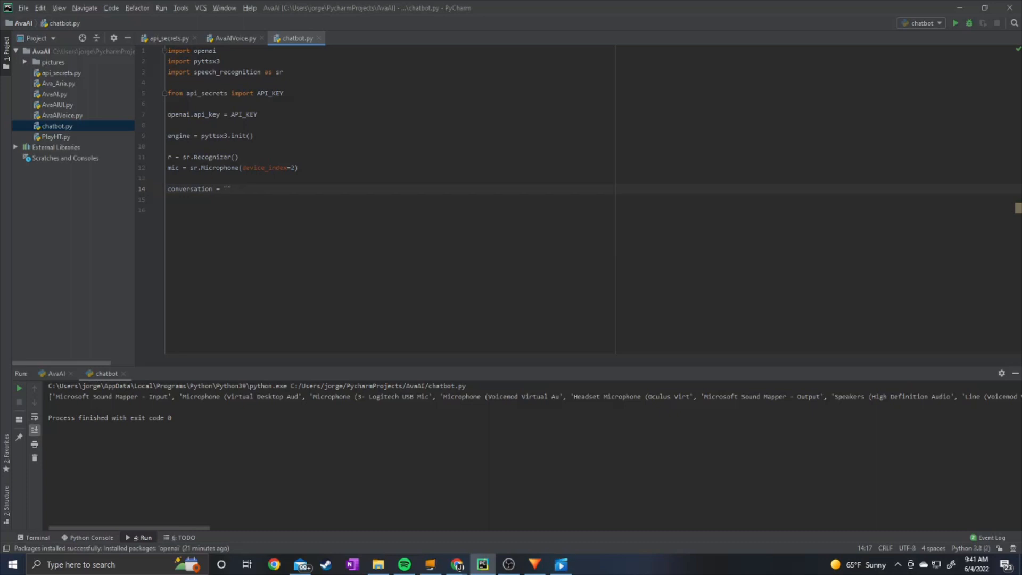
type("user_name")
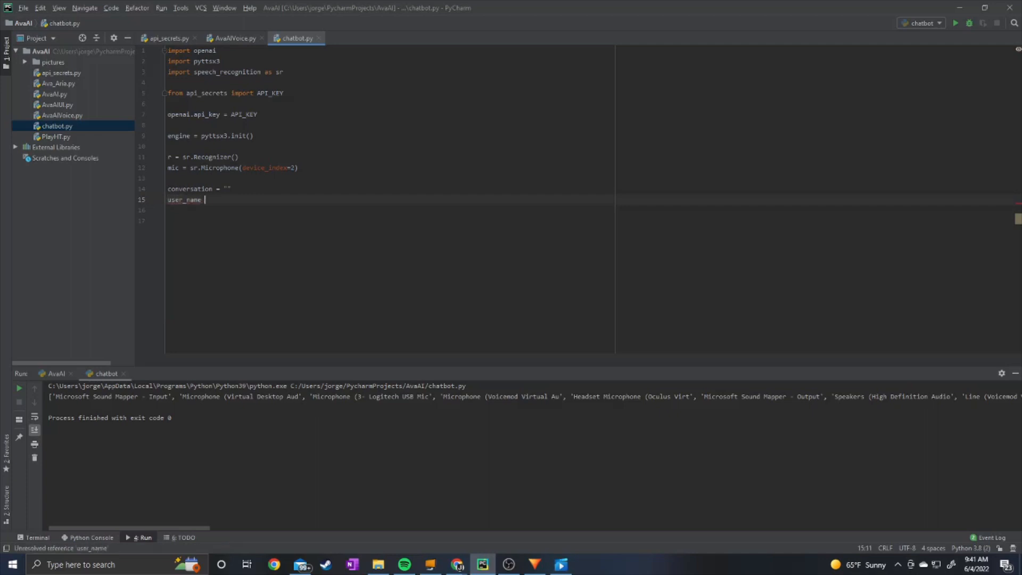
type("= '")
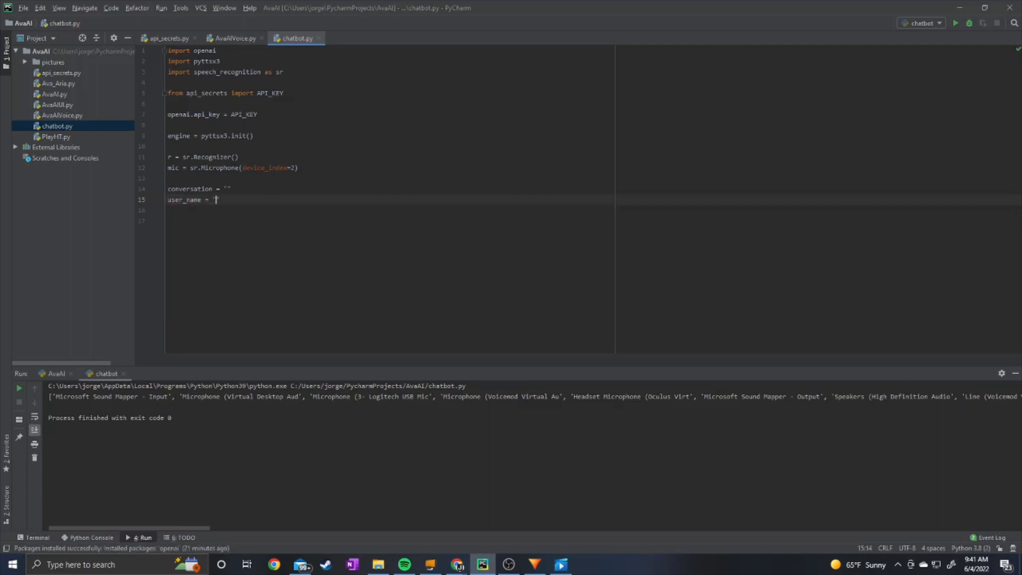
type("Josoda")
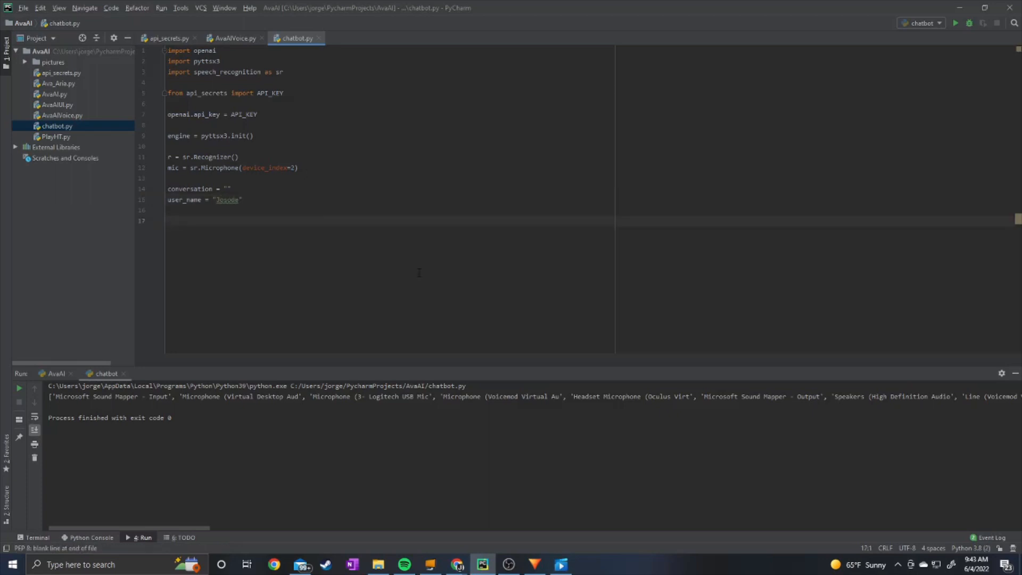
Start a while loop using mic as source that prints "listening.."
type("while True:")
type("with")
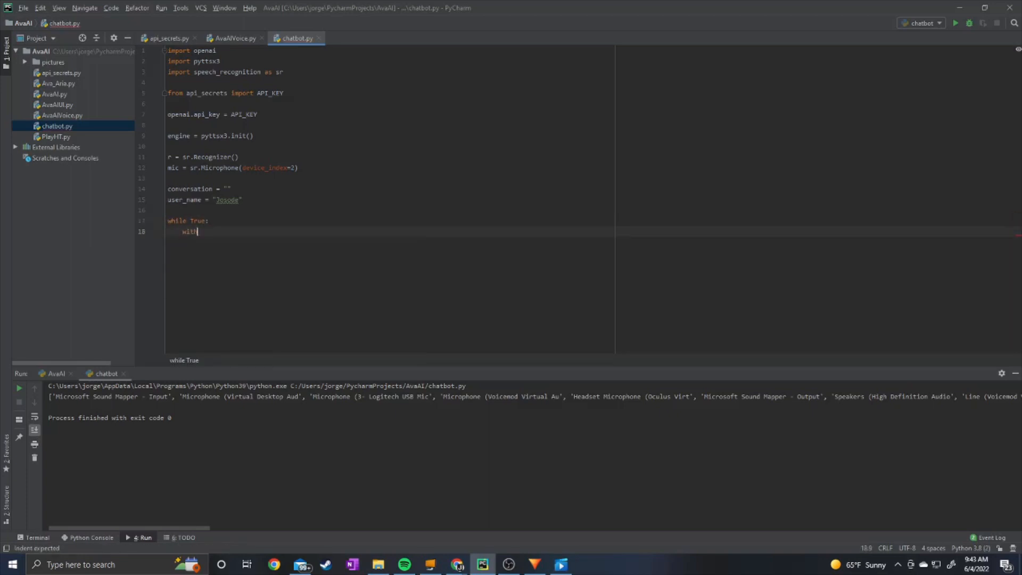
type("mic as source:")
type("print('")
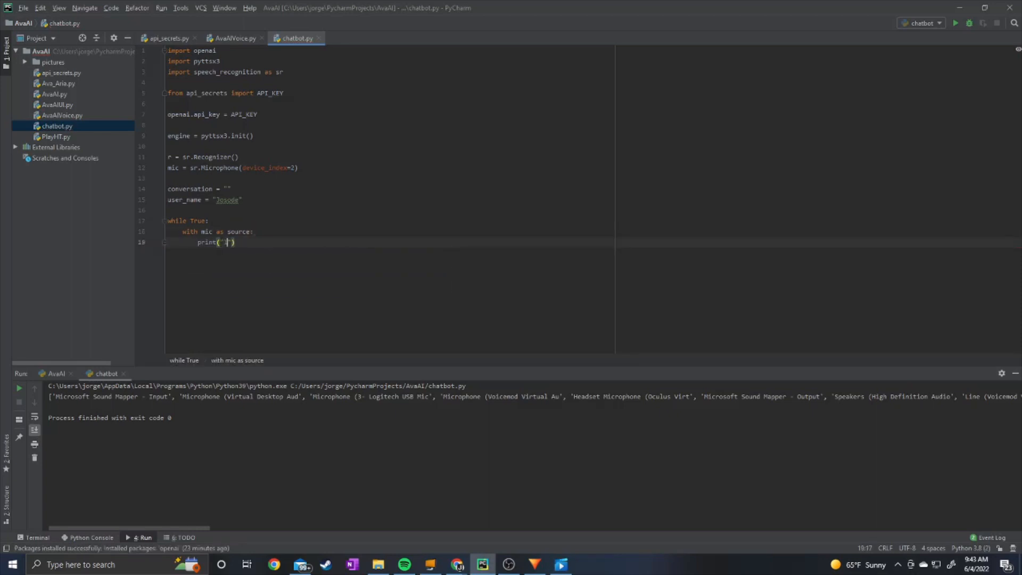
type("lsitening..")
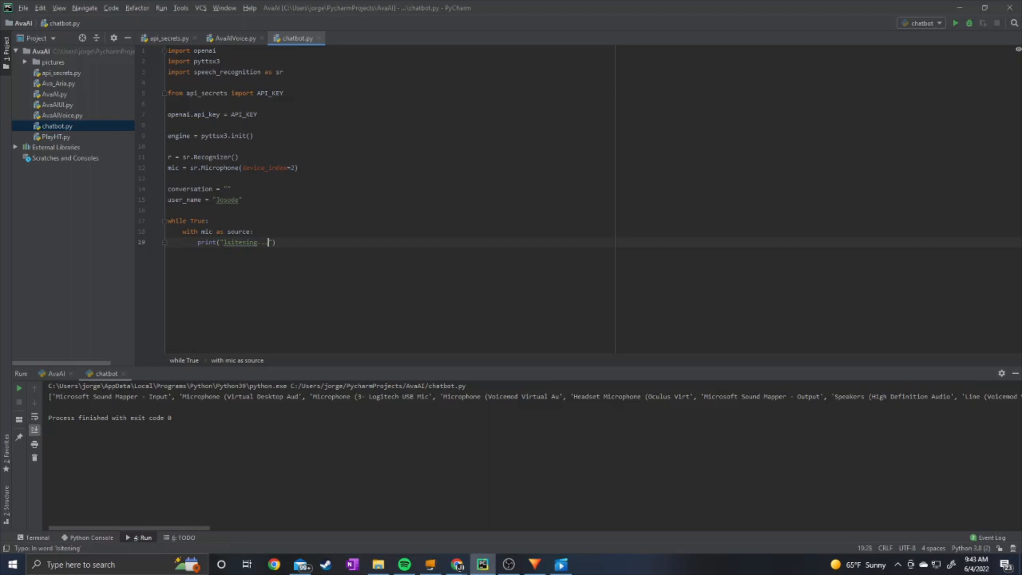
key("enter")
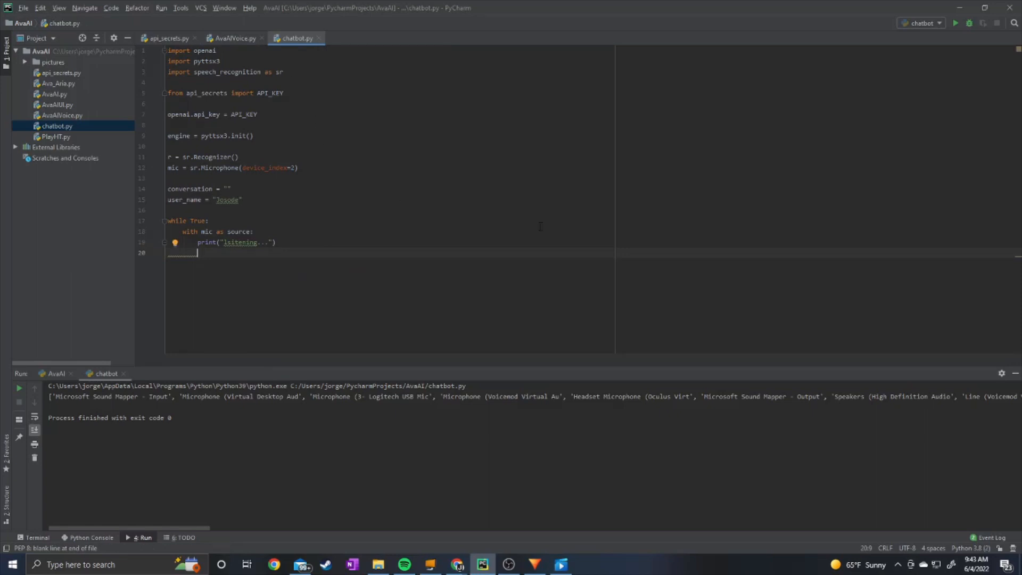
Adjust for ambient noise with duration 0.2, capture audio = r.listen(source), and print "no longer listening"
type("r.adjust_for_ambient_noise(")
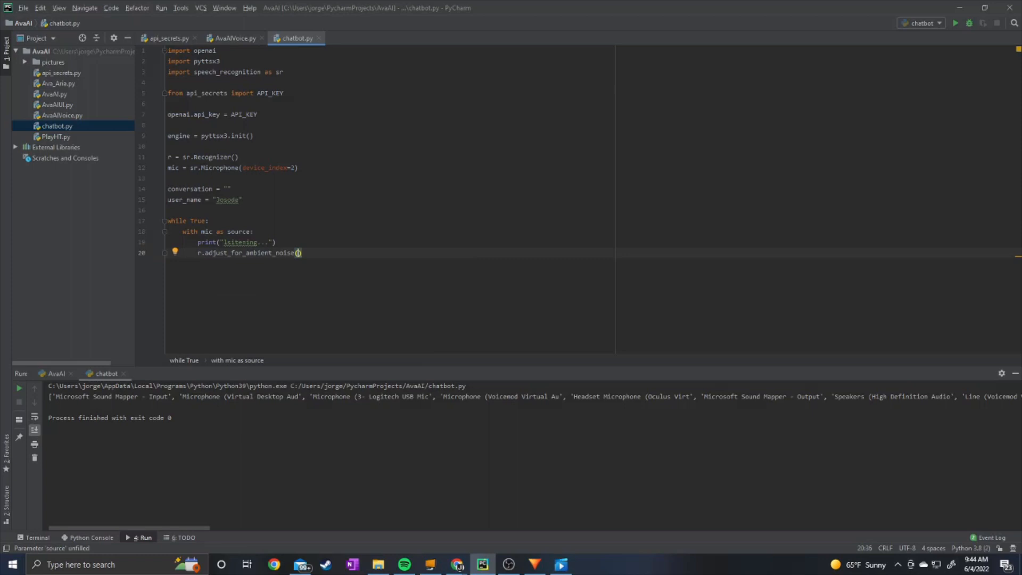
type("sourc")
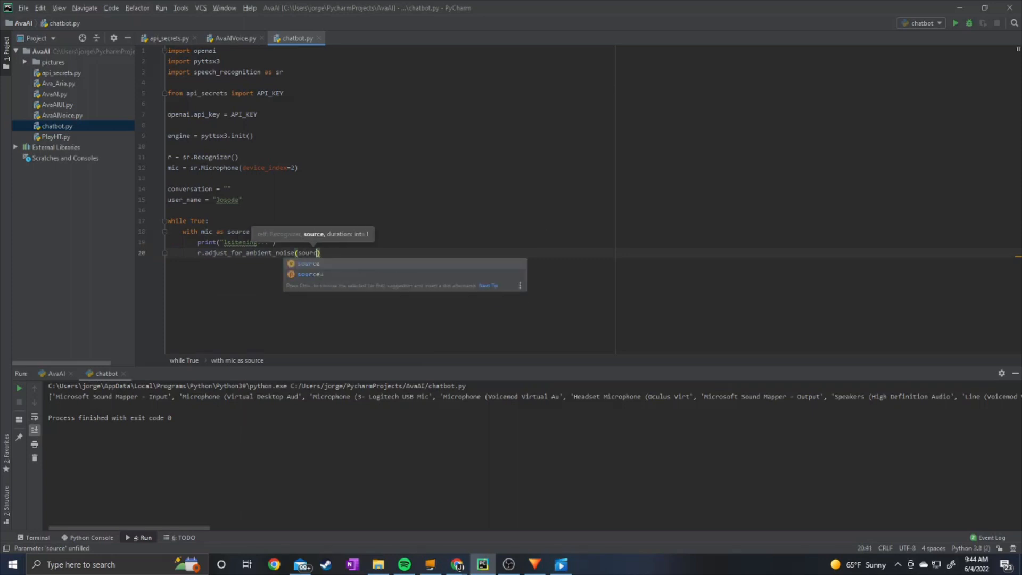
type(", duration=0.2")
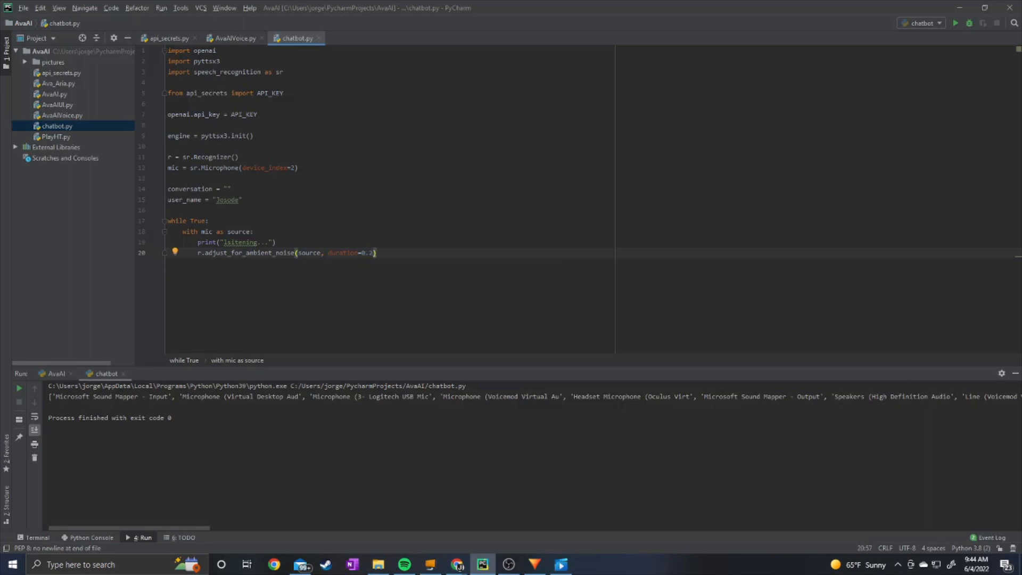
type("audio")
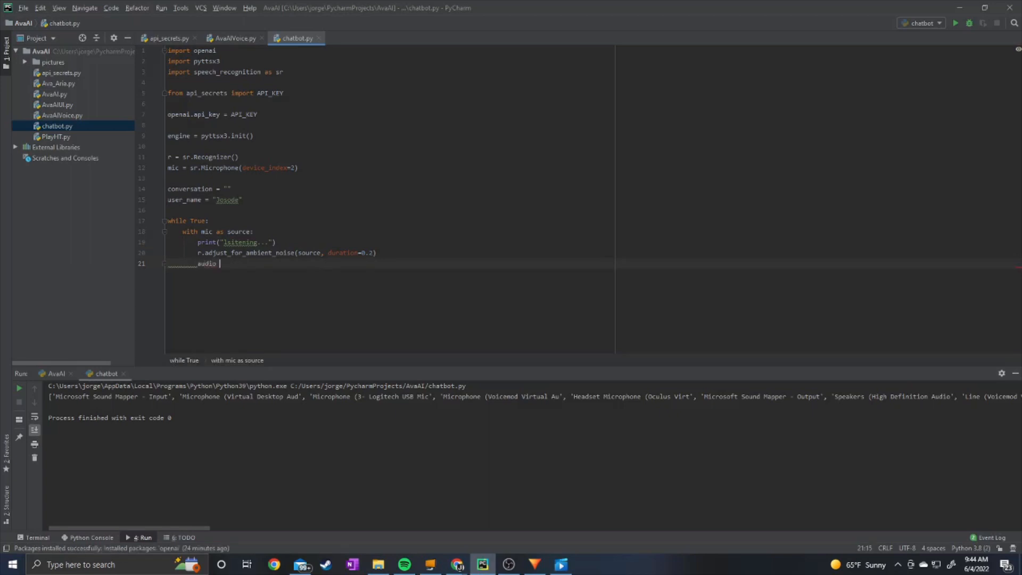
type("= r.listen()")
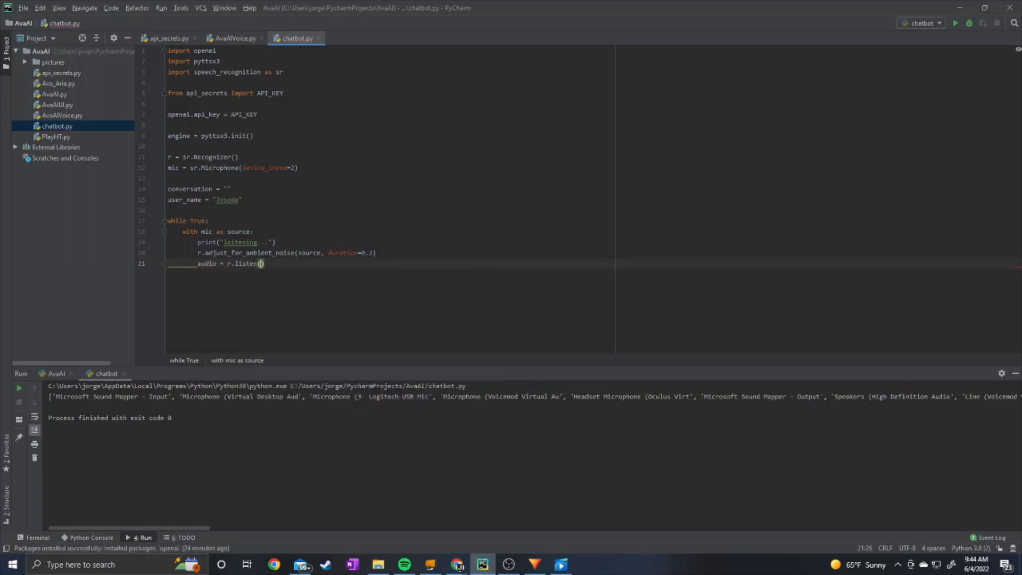
type("source)")
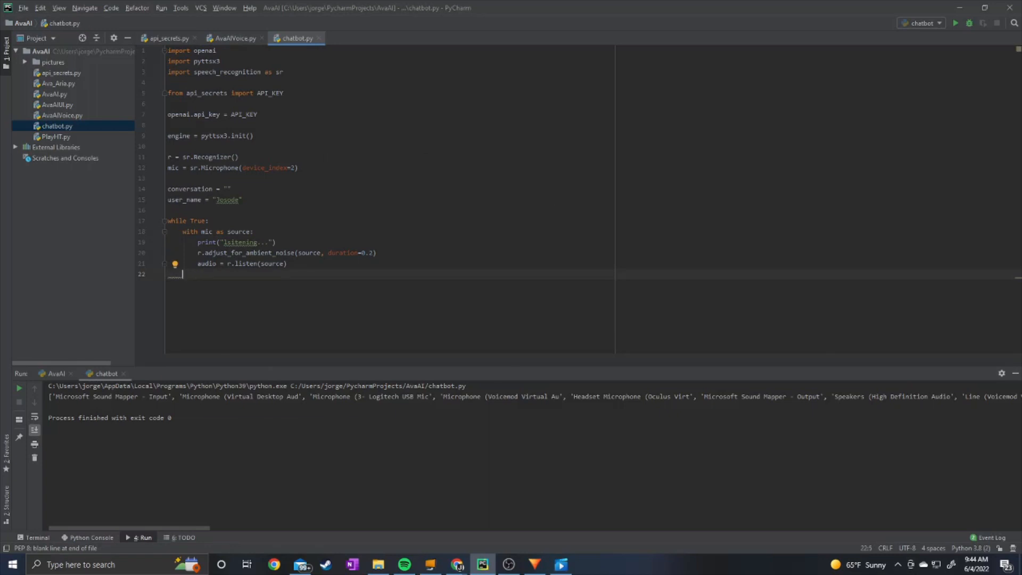
type("print(\"\")")
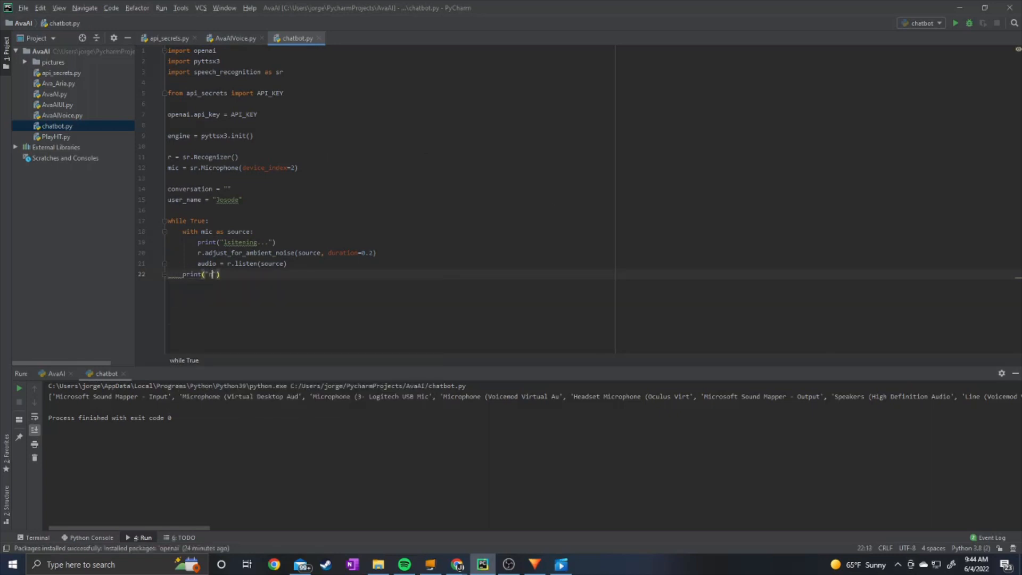
type("no longer listening.")
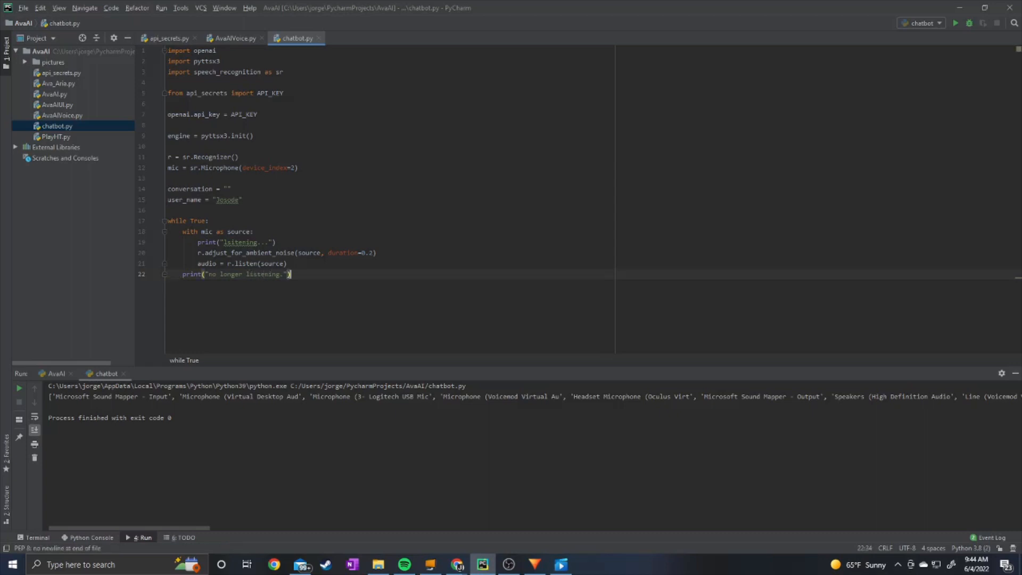
Add a try with user_input = r.recognize_google(audio) and an except clause that continues the loop
type("try:")
type("a")
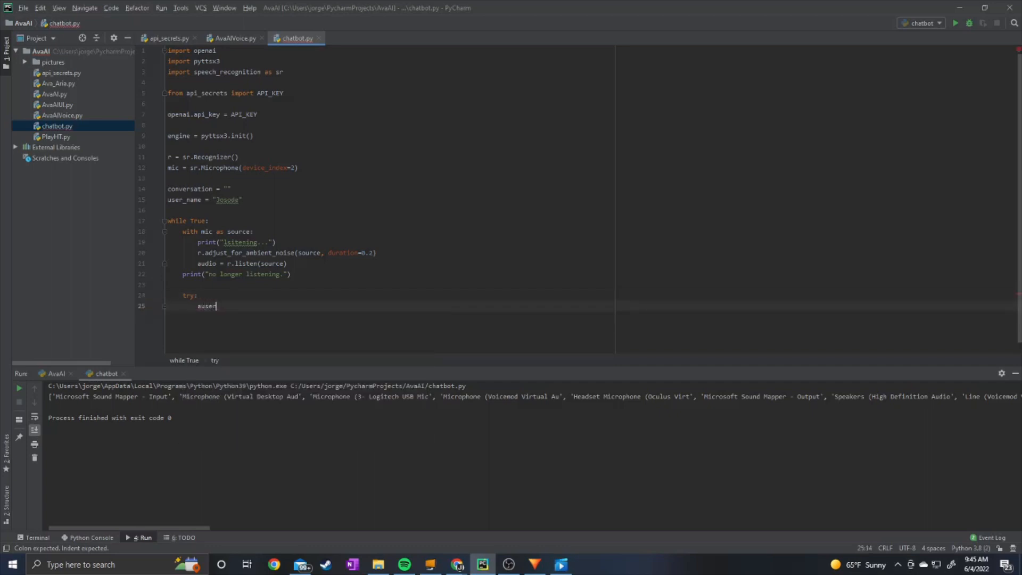
type("user_i")
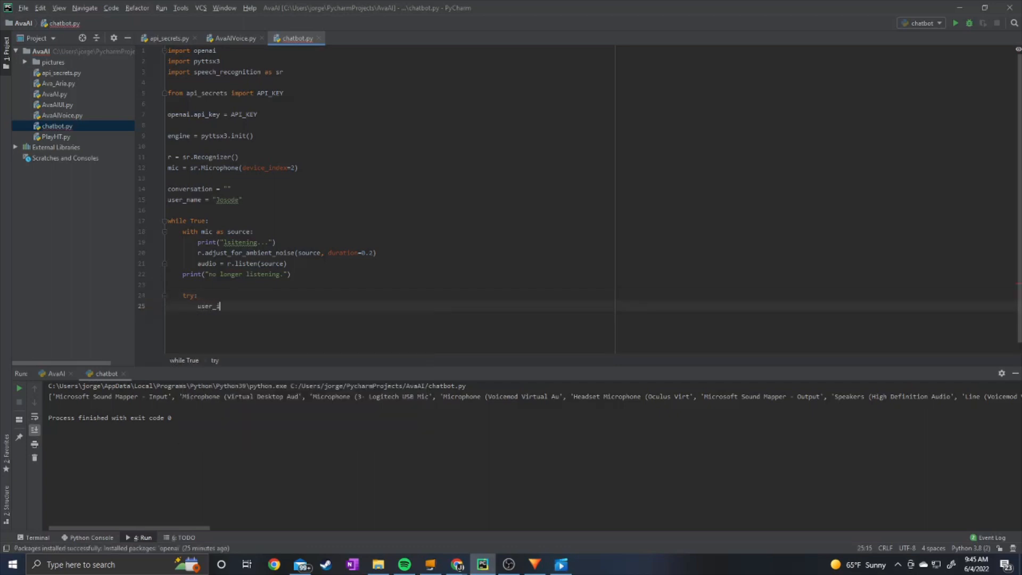
type("nput")
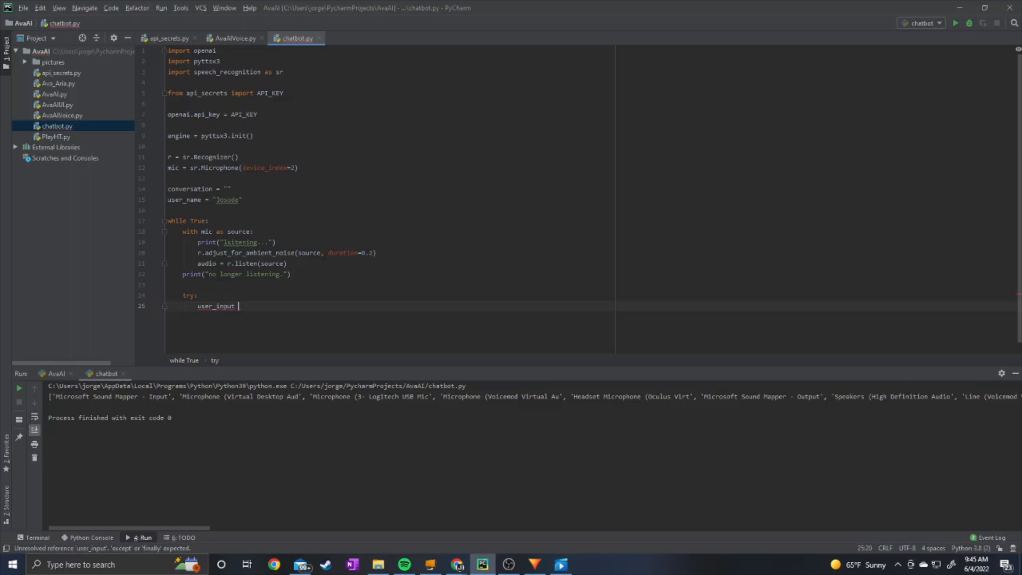
type("= r.recognize_google(a)")
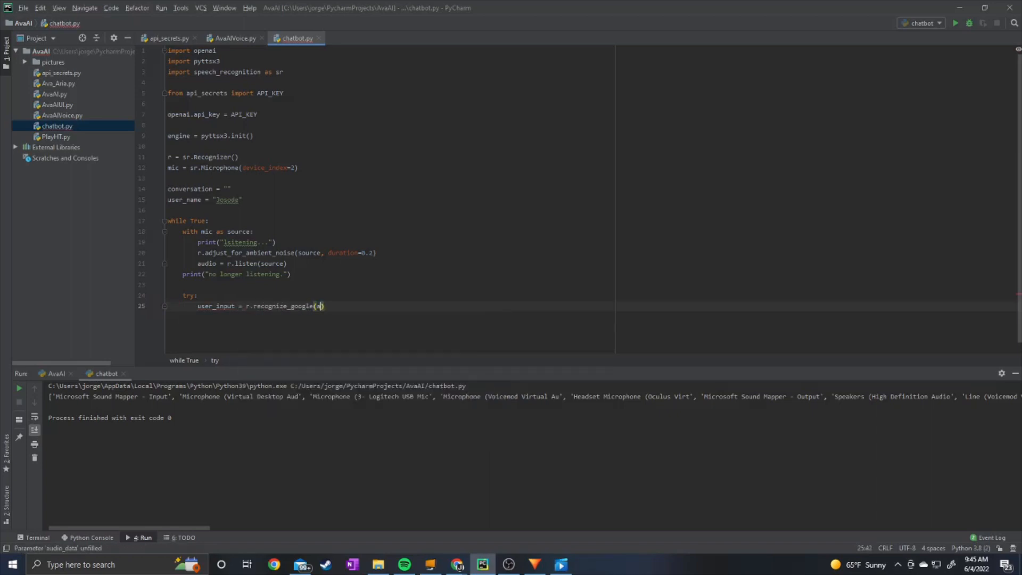
type("audio)")
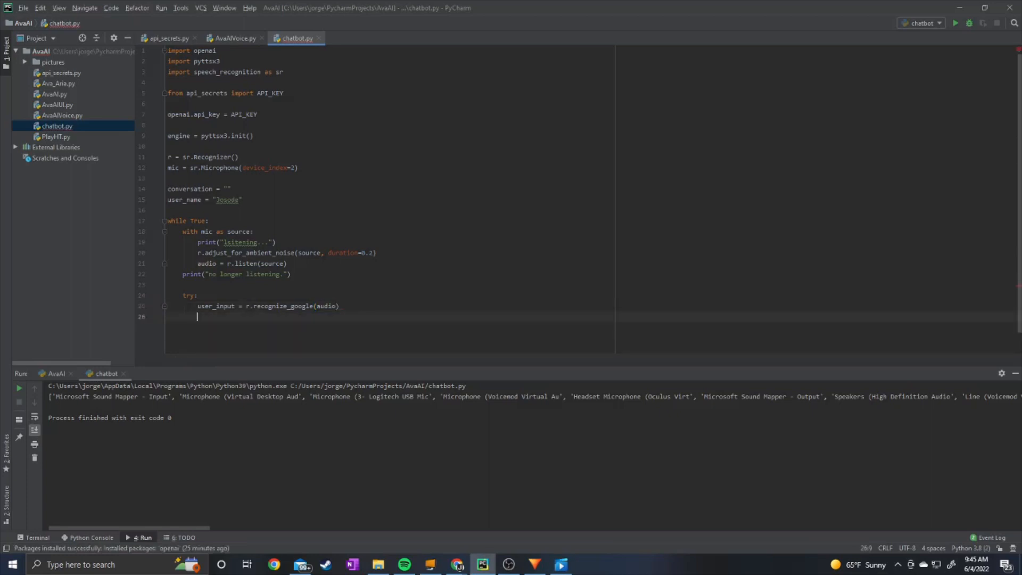
type("except:")
type("continue")
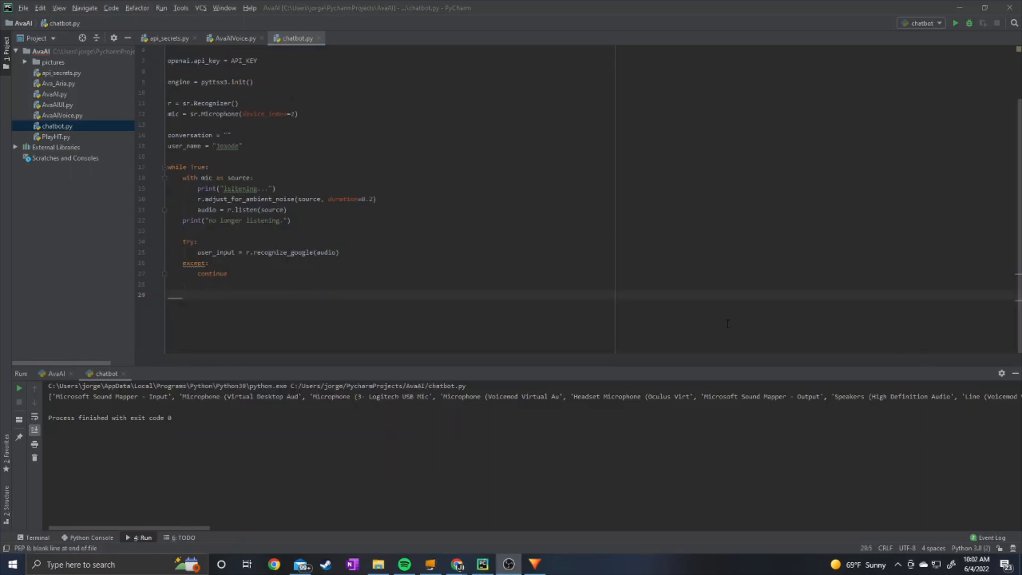
Build prompt = user_name + ": " + user_input + a "\nbot:" cue
type("pr")
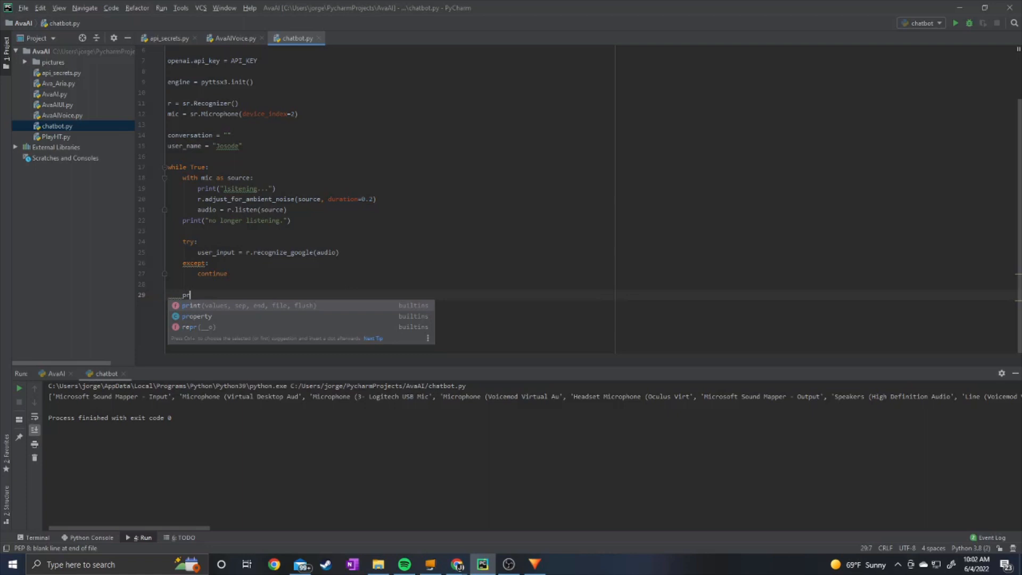
type("ompt = u")
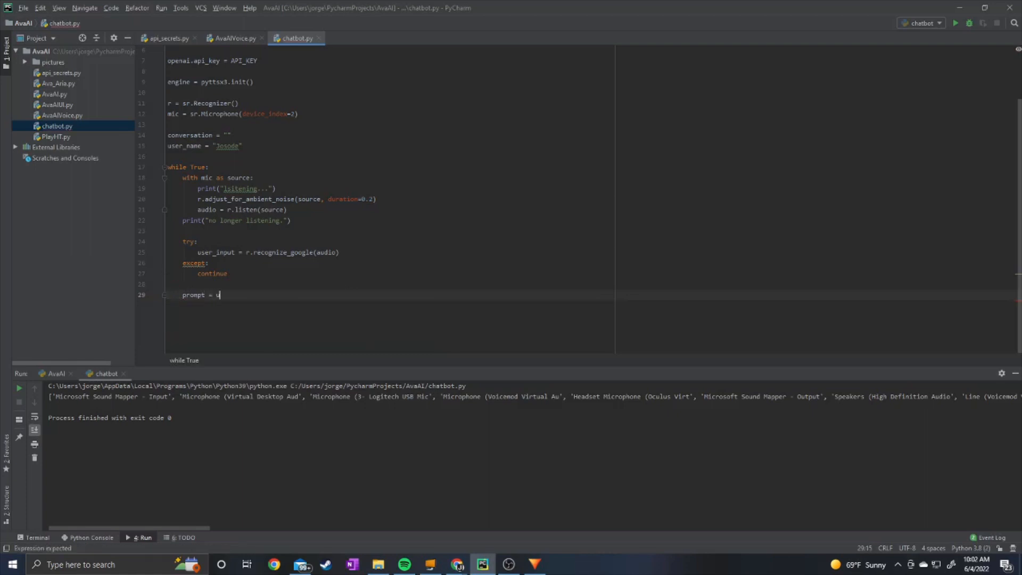
type("ser_name")
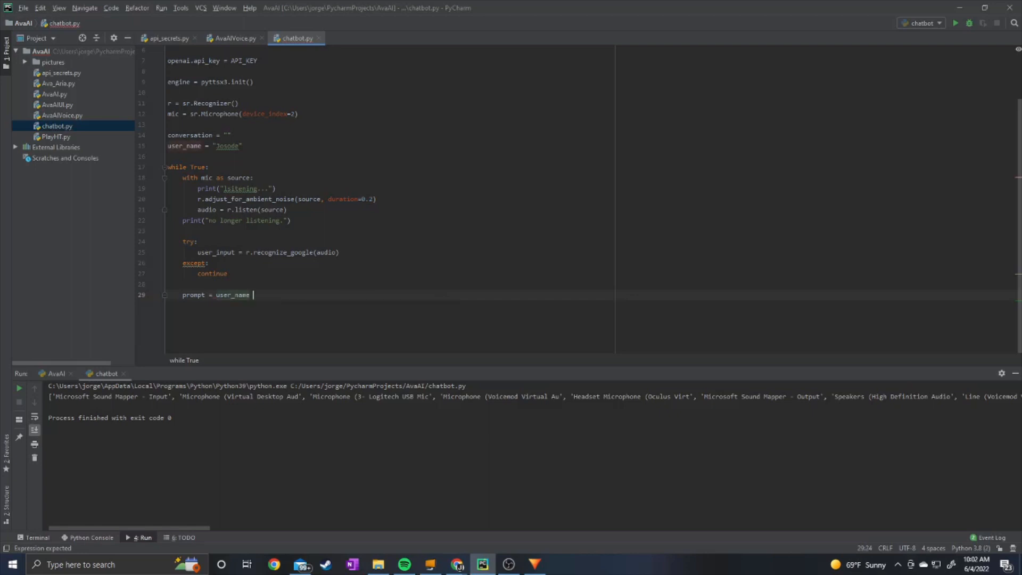
type("+ \":")
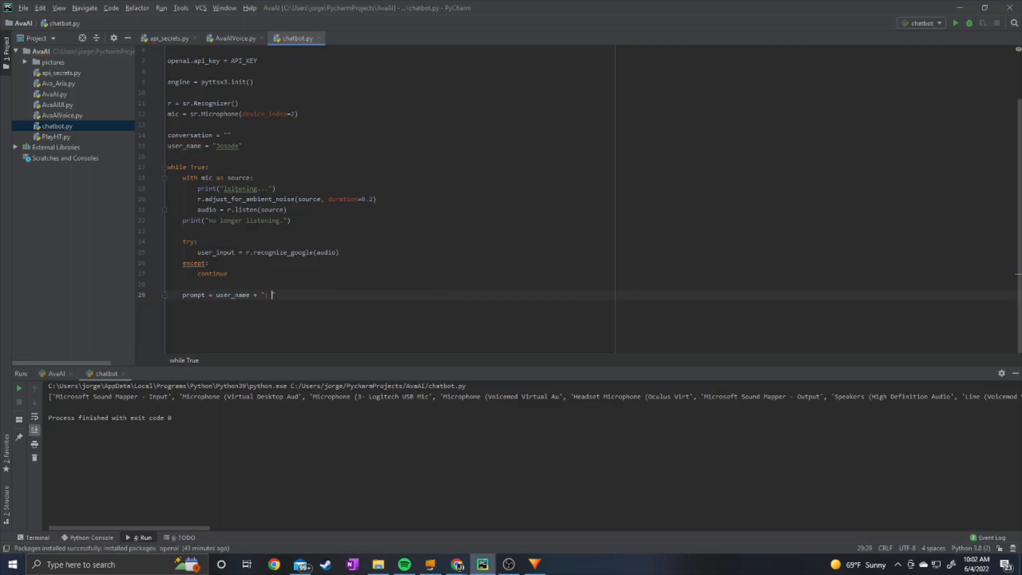
type("+")
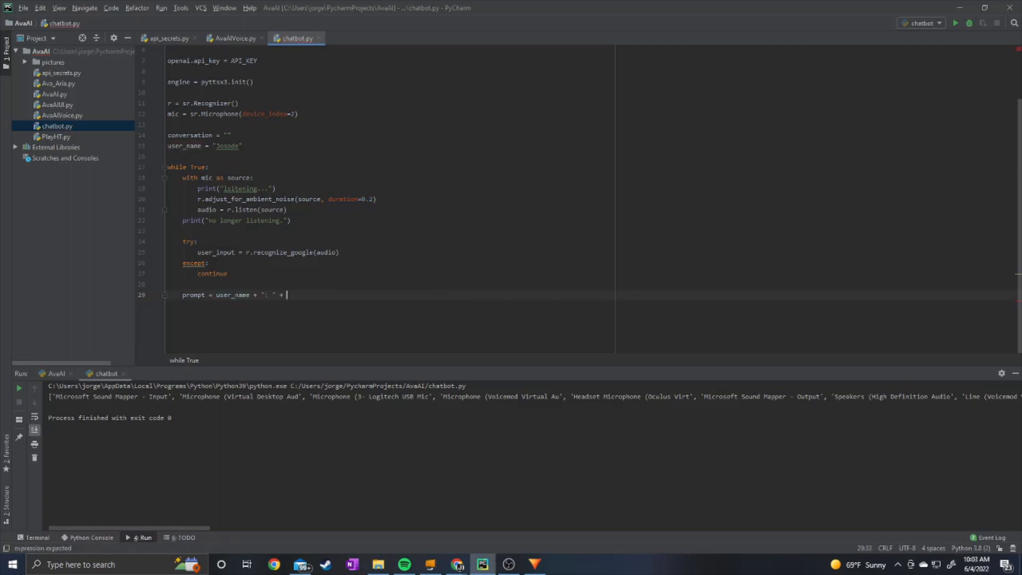
type("user_input")
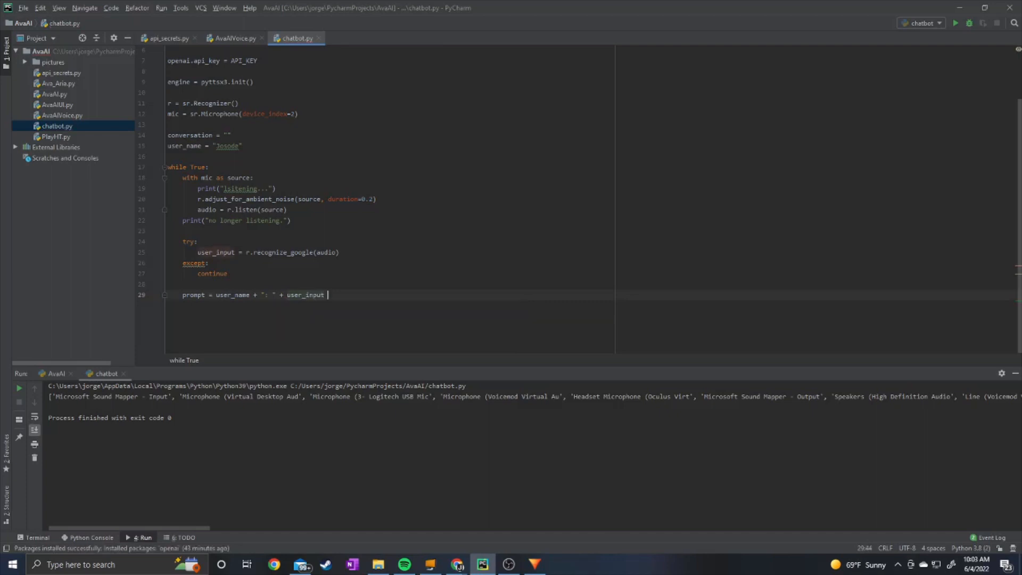
type("+ \"\"")
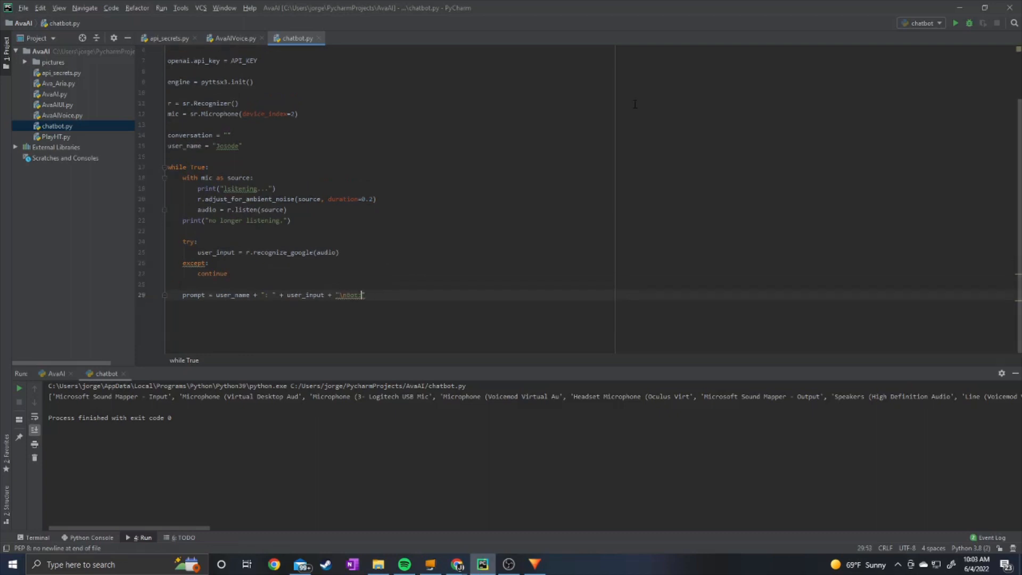
Append the prompt to conversation with conversation += prompt
type("conversa")
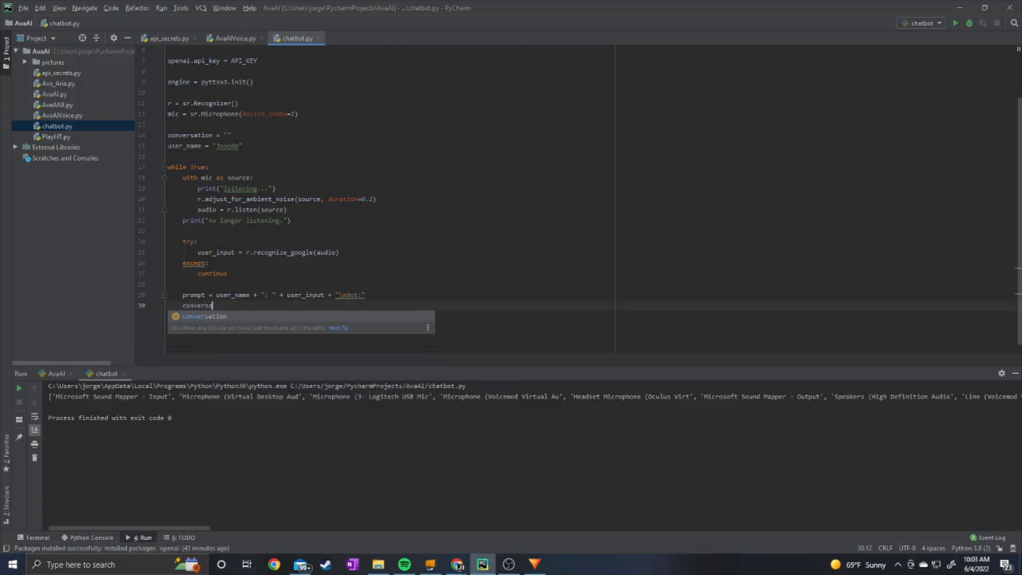
type("tion +=")
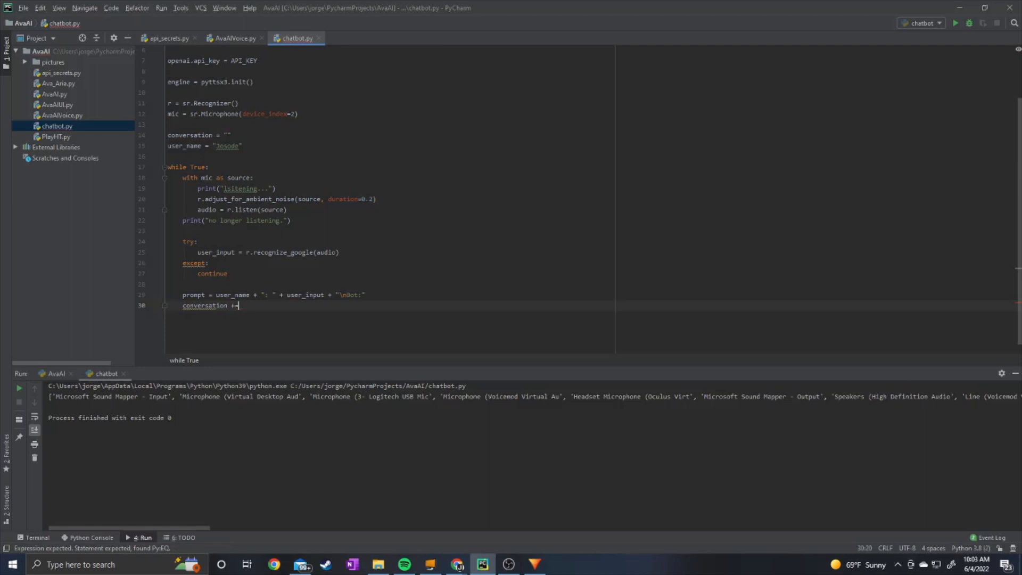
type("prompt")
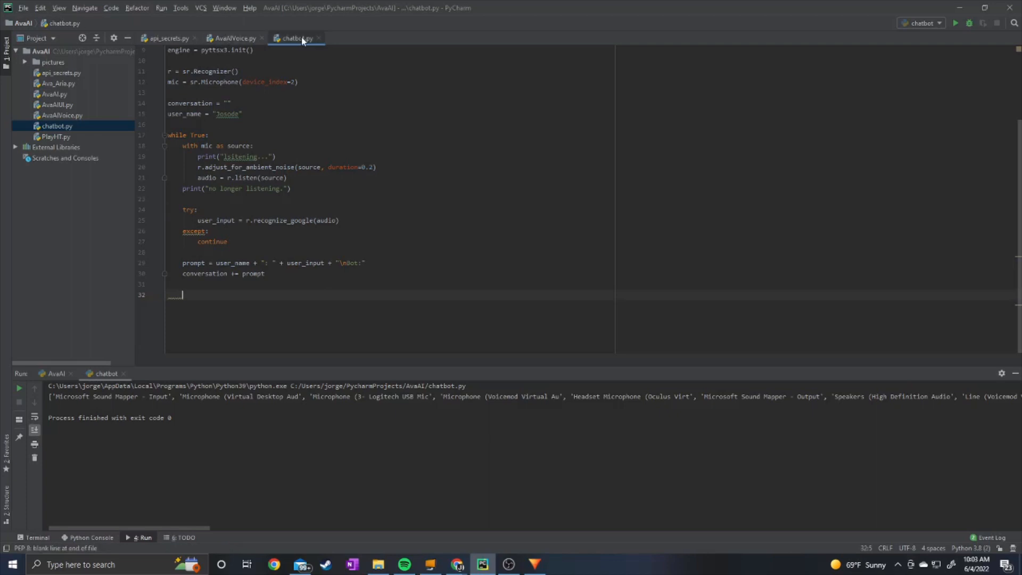
Request response = openai.Completion.create with engine 'text-davinci-001', prompt=conversation and max_tokens = 50
type("response = op")
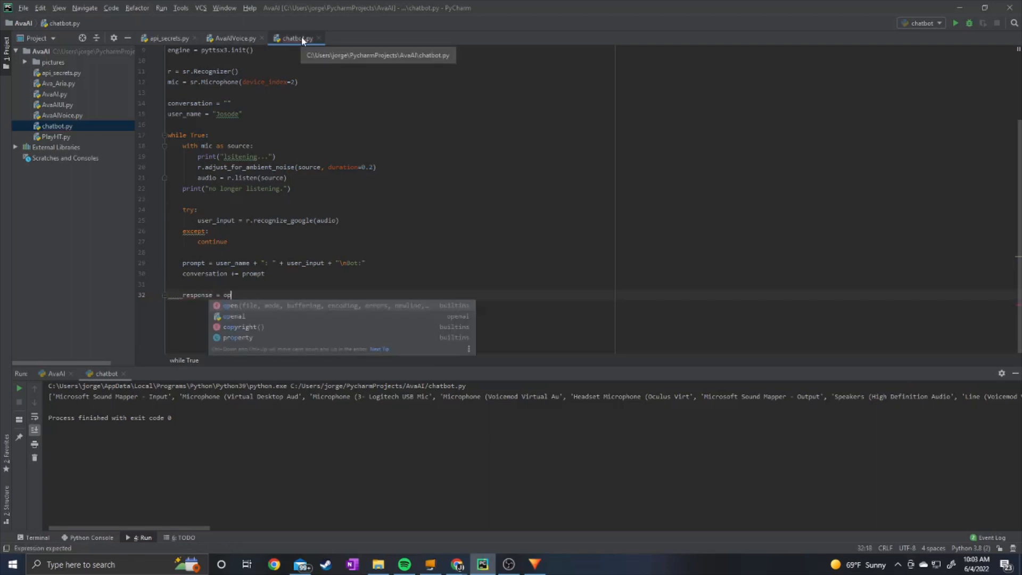
type("enai")
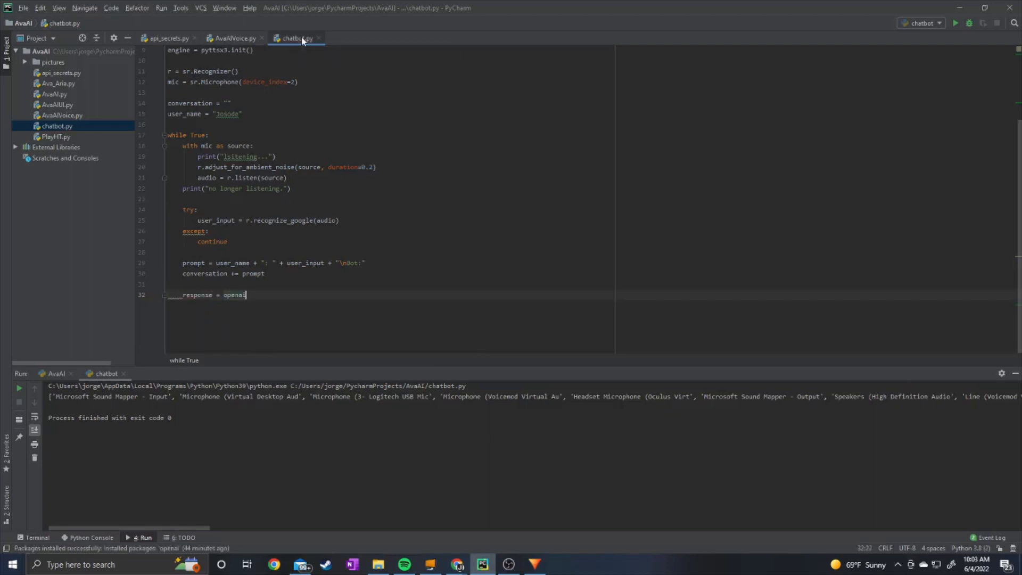
type(".Completion.create()")
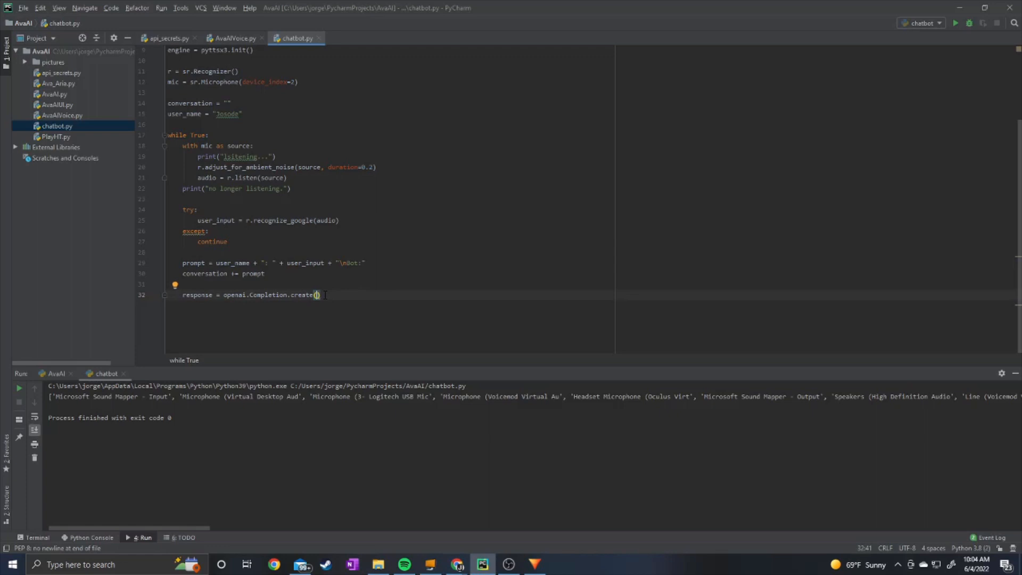
type("engine='text-davinci-001'")
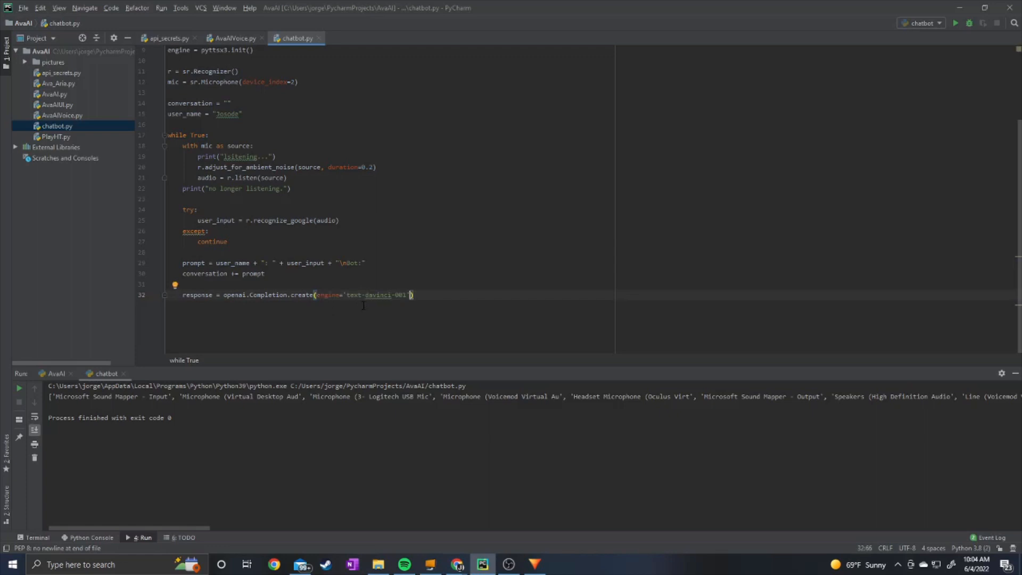
type(", prompt = conversation, max")
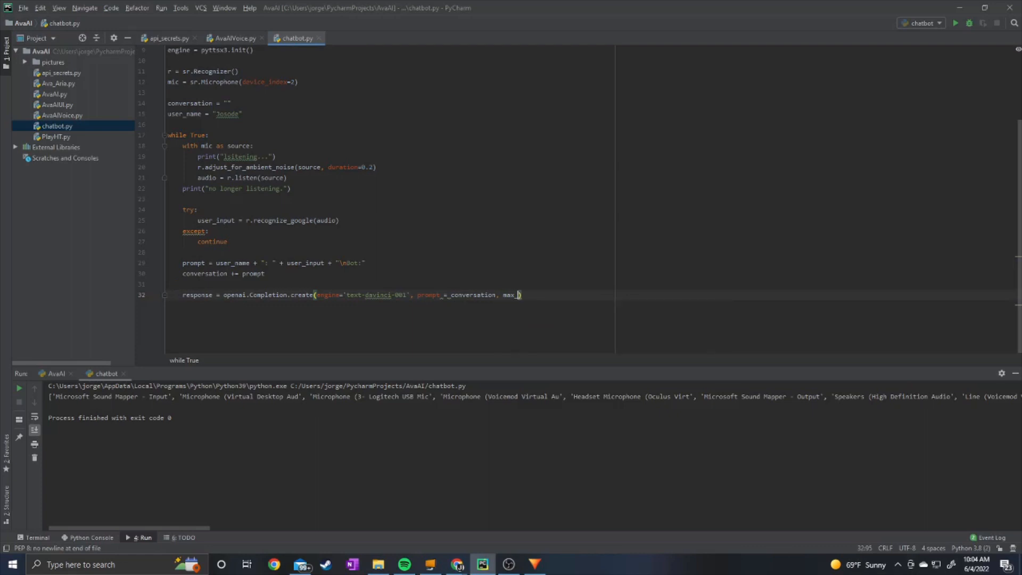
type("_tokens =")
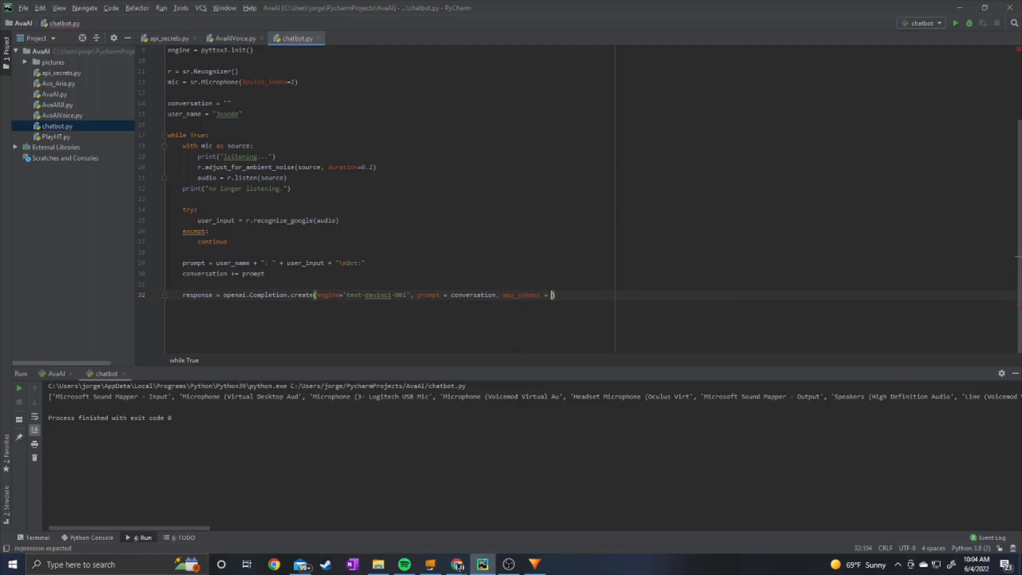
type("50")
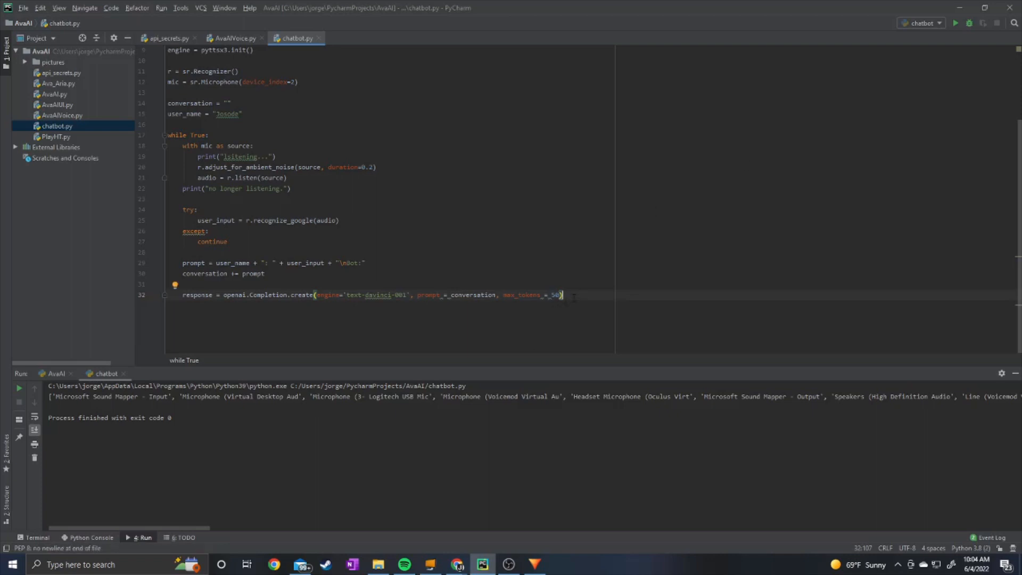
key("enter")
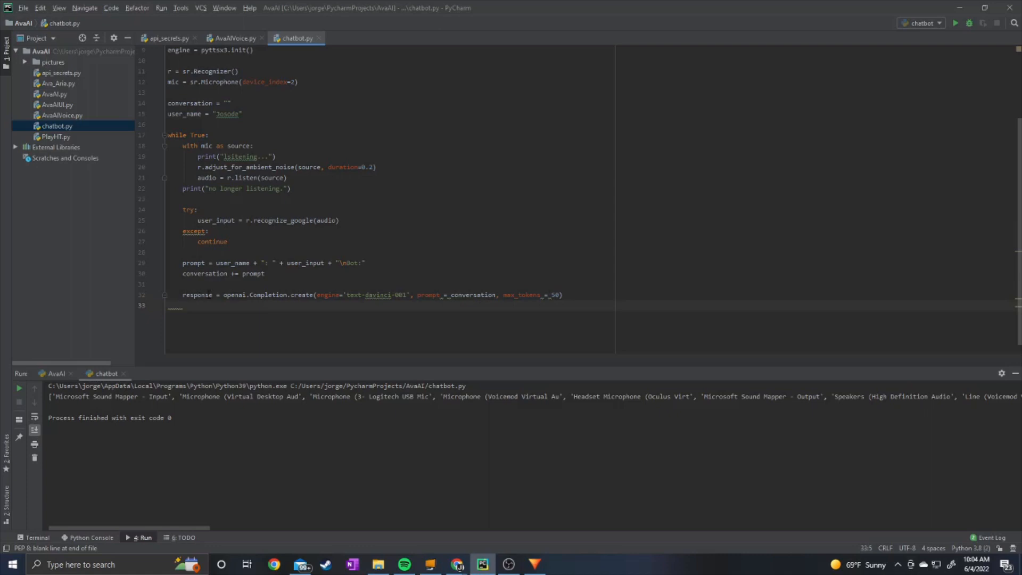
Add response_str from response["choices"][0]["text"] with newlines replaced by empty strings
type("response_str = response[\"choices\"][0][\"text\"].replace(\"\\n\", \"\")")
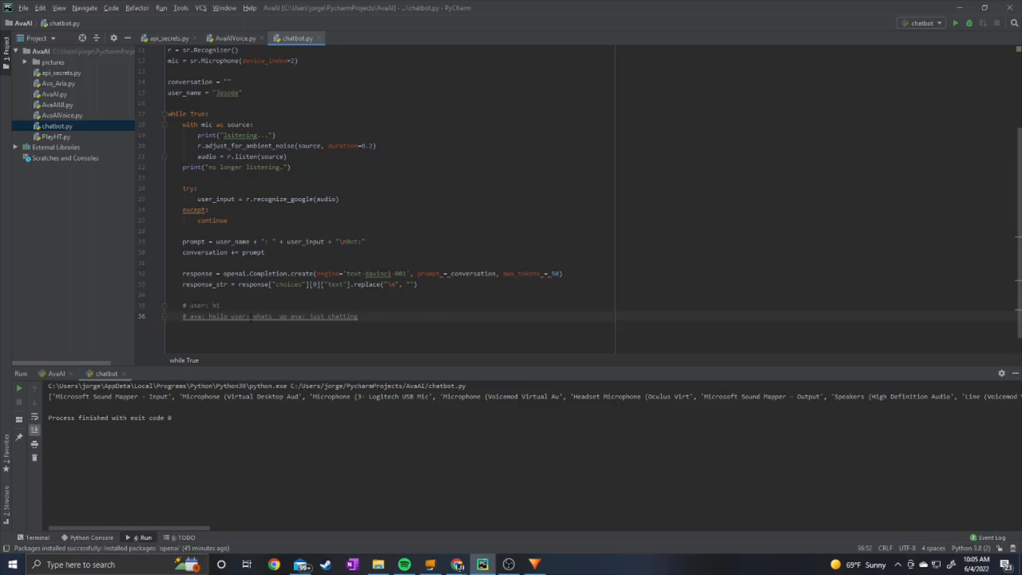
left_click_drag(207, 316, 358, 316)
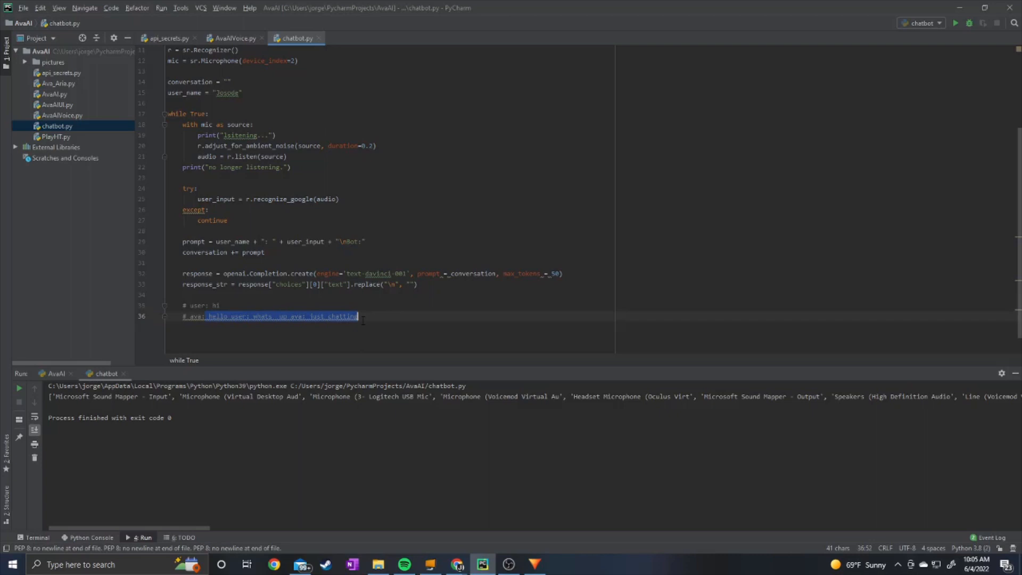
left_click(313, 316)
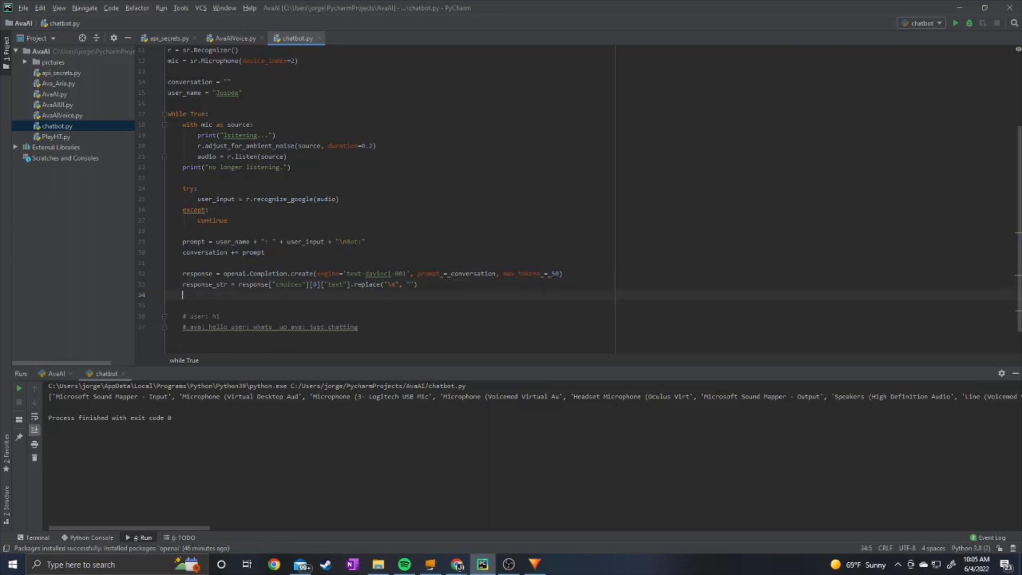
Split response_str on user_name + ": " and "Ava: ", and remove the example conversation comments
type("response_str = response_str.split(user_name + \": \", 1)[0].split(\"Ava: \", 1)[0]")
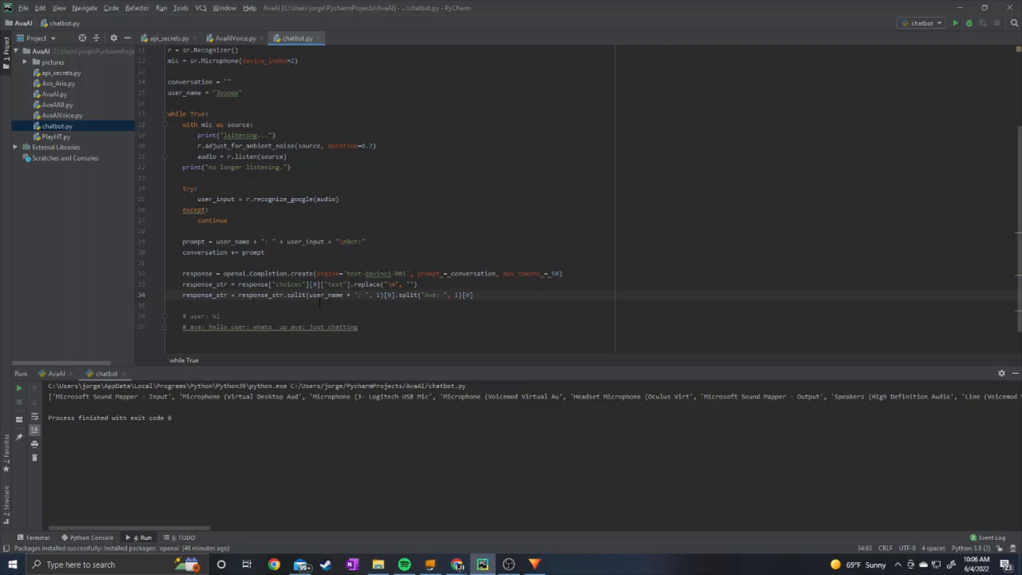
mouse_move(374, 308)
type("Bot")
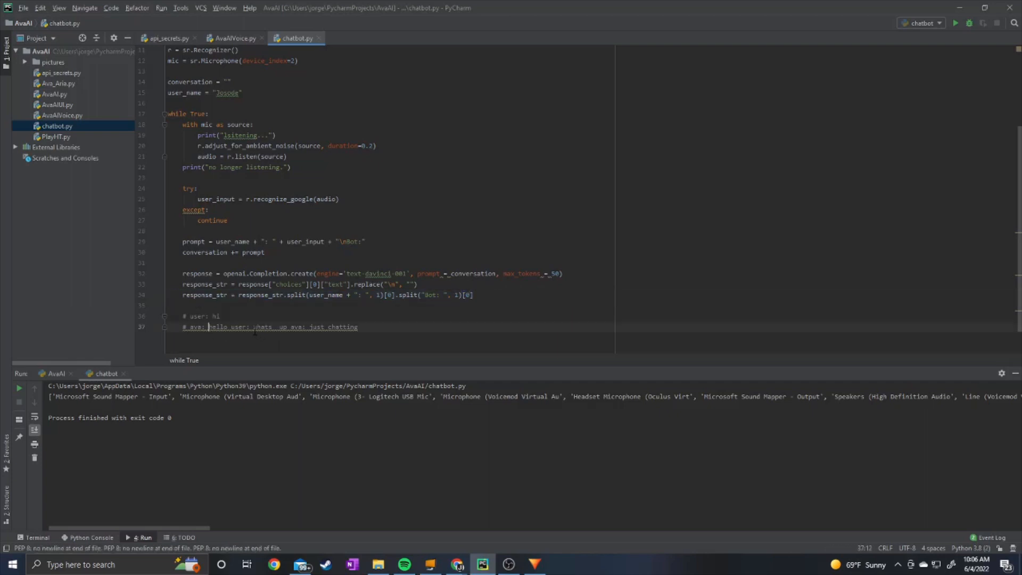
left_click_drag(230, 327, 358, 327)
type("conversatio")
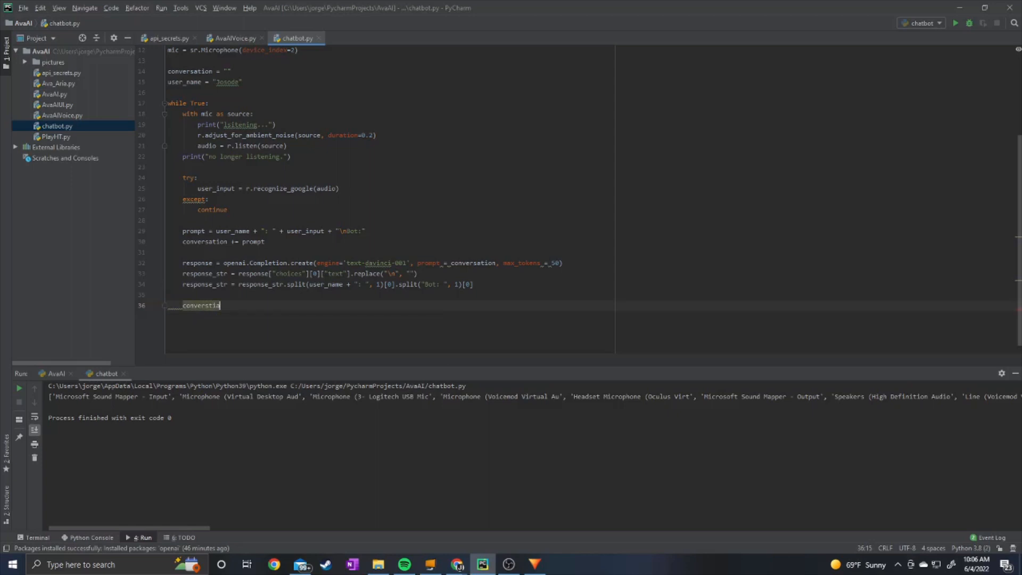
Append response_str plus newline to conversation and print(response_str) inside the loop
key("BackSpace")
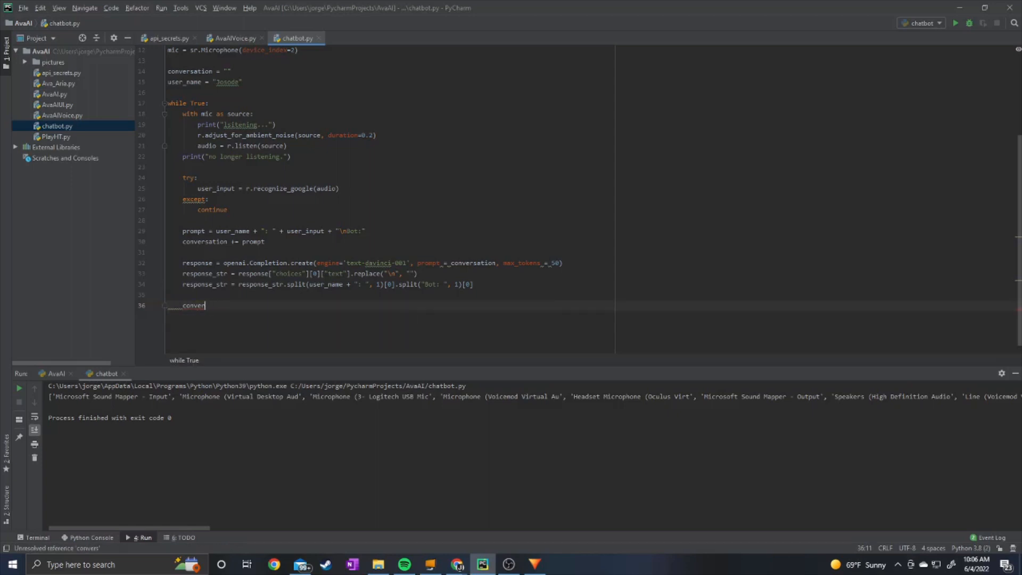
type("sation +=")
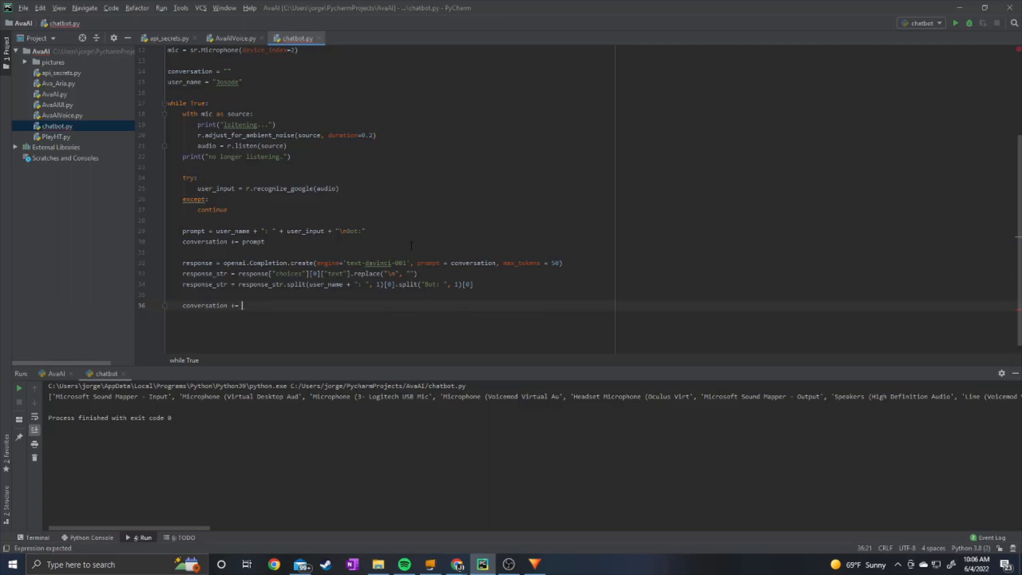
type("response_str")
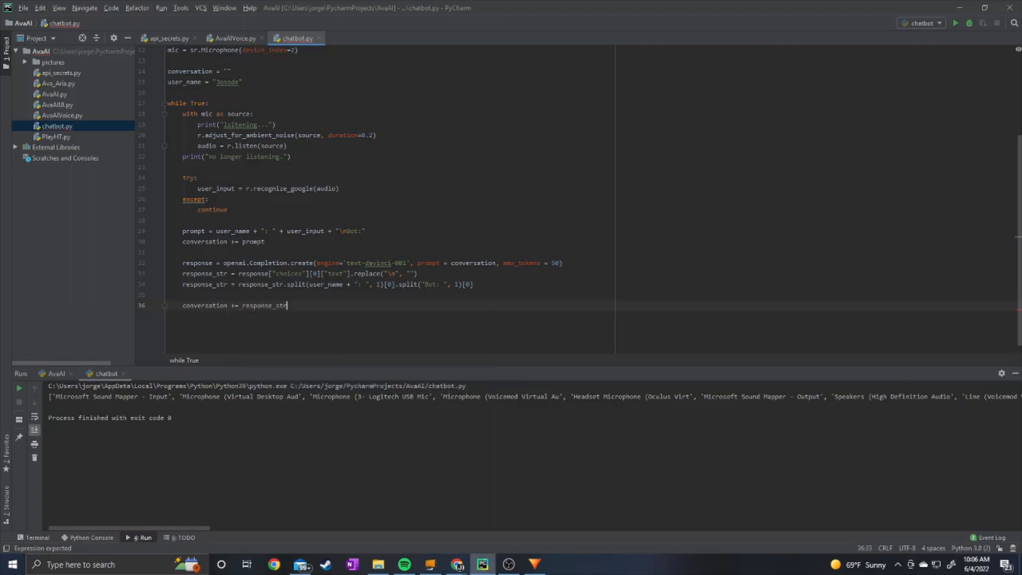
type("d")
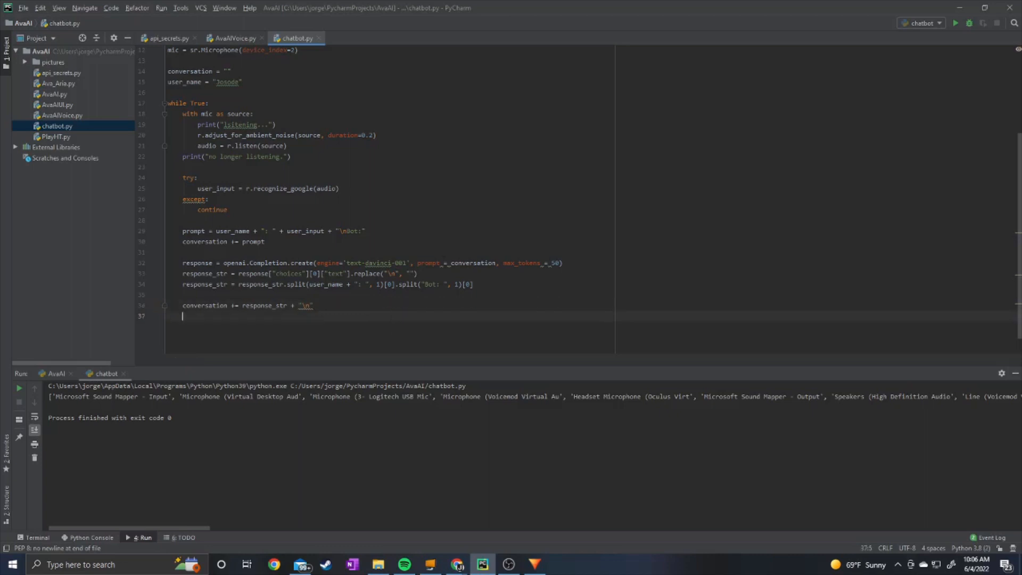
type("pri")
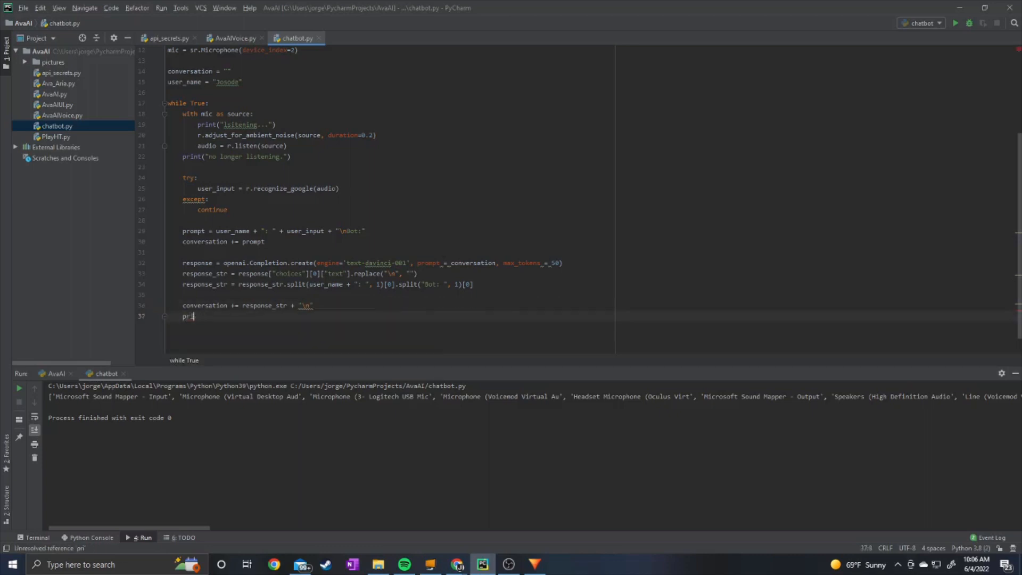
type("int(response_str)")
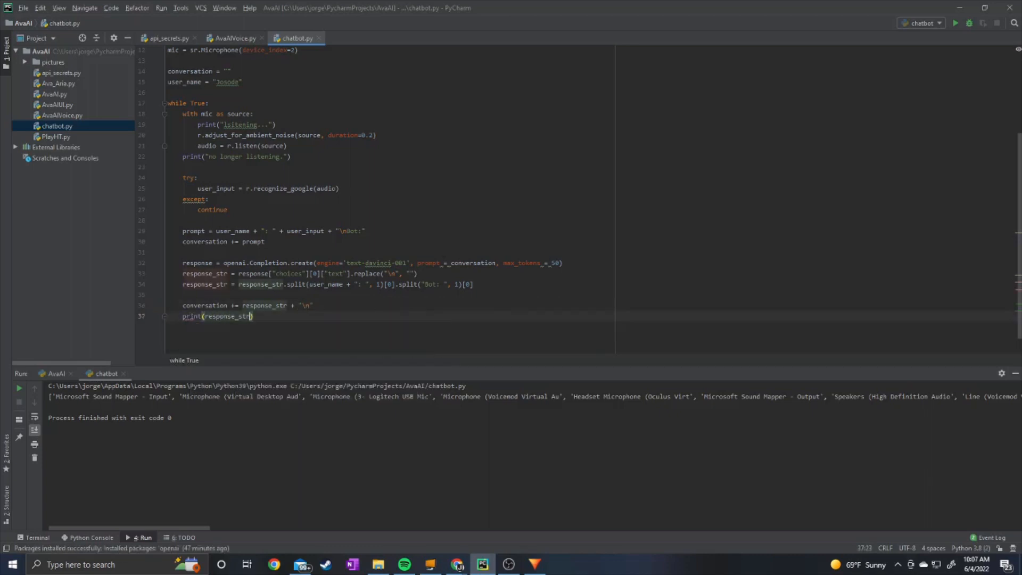
key("enter")
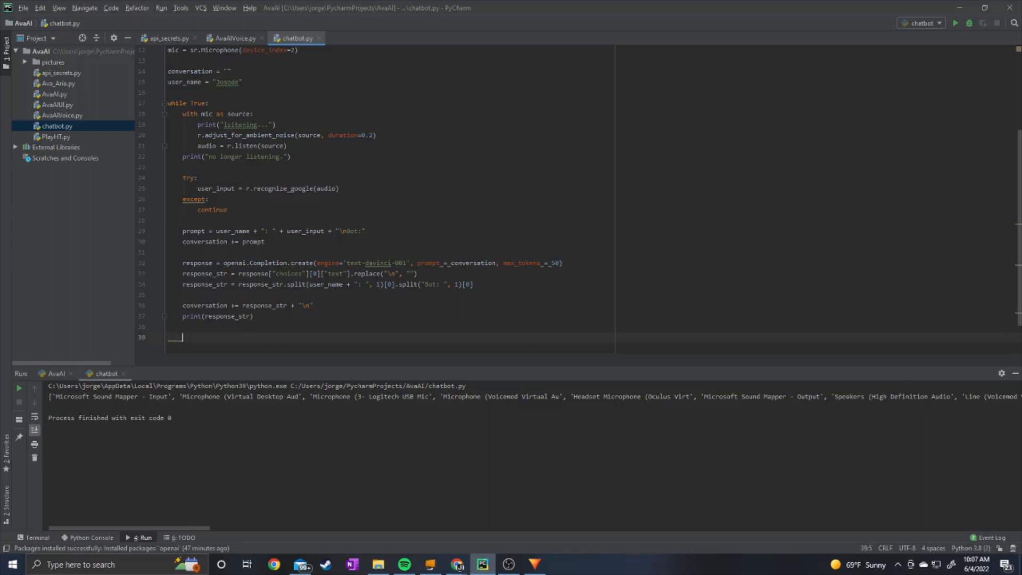
Have the engine speak the reply with engine.say(response_str) and engine.runAndWait()
type("end")
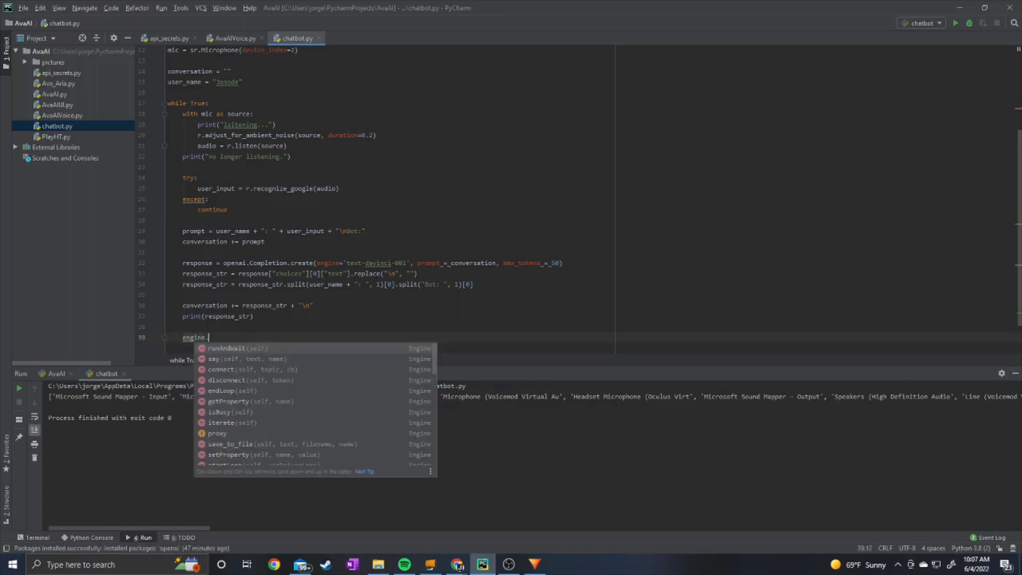
type("say(re")
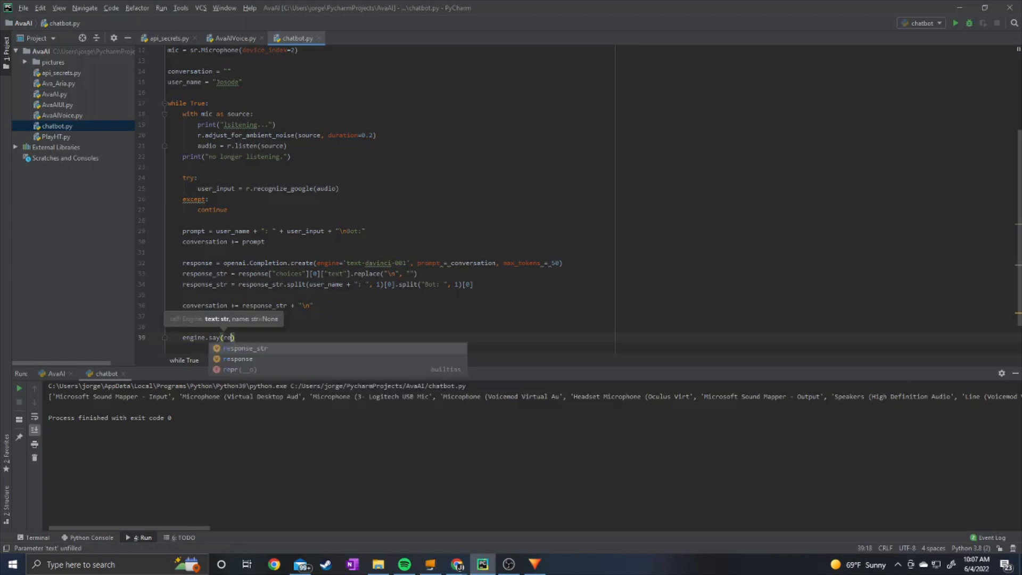
type("response_str")
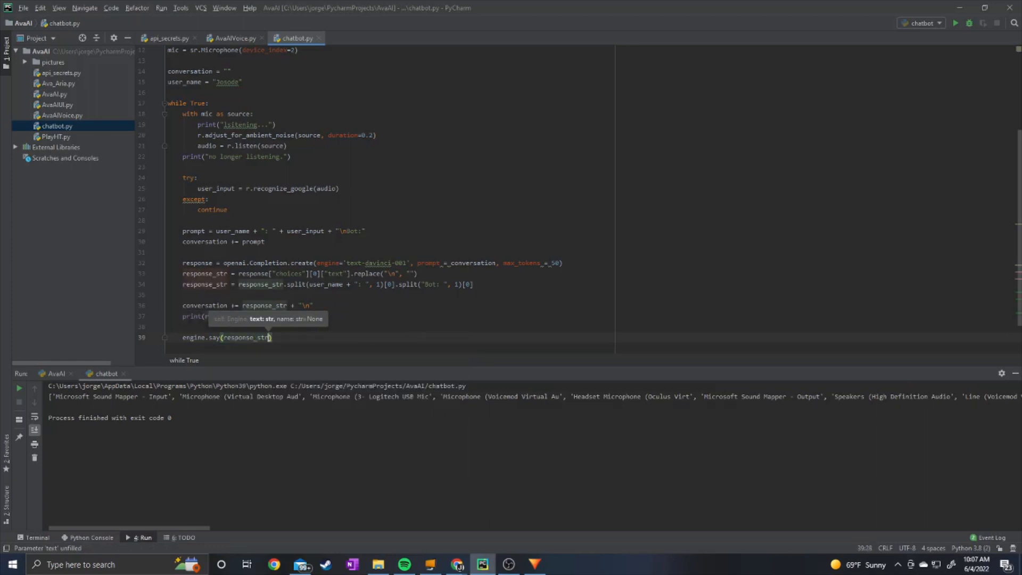
type("engine.runANdWQait")
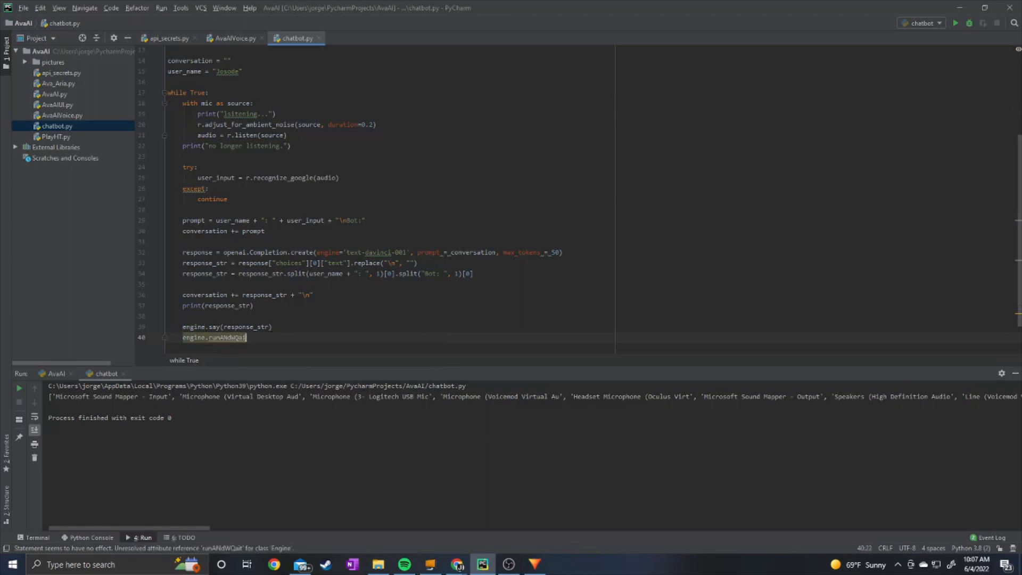
key("Backspace")
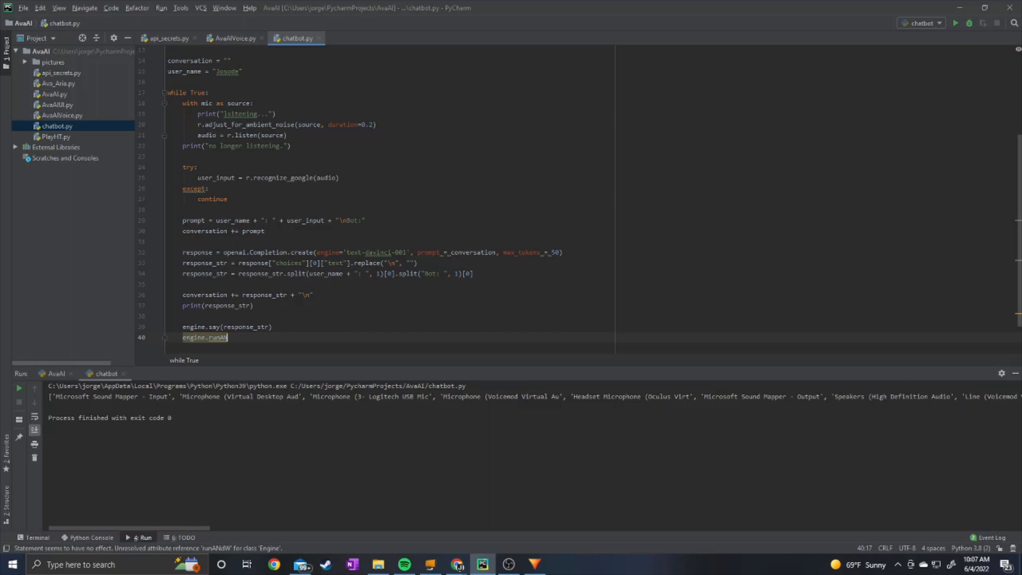
key("Backspace")
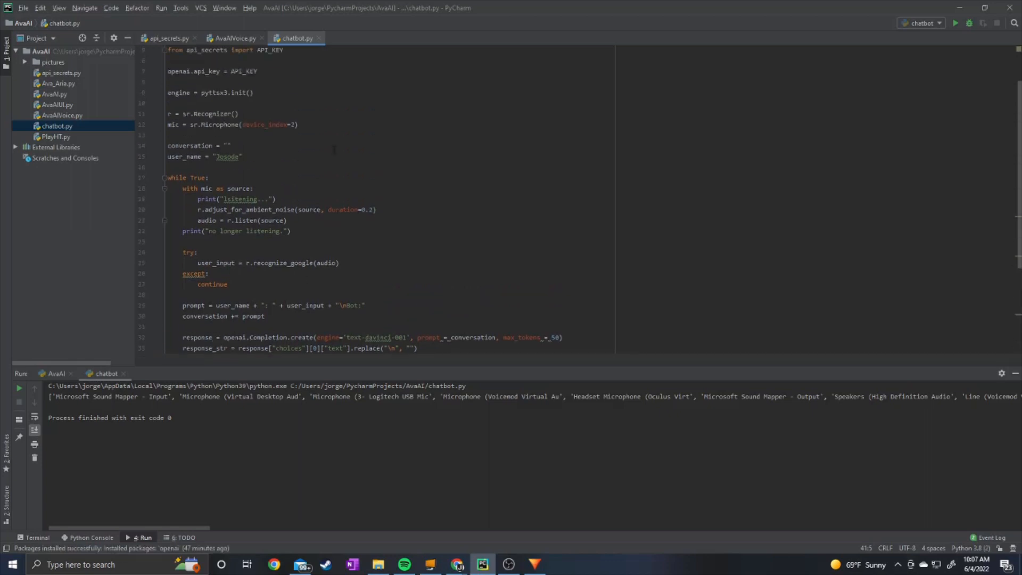
Run chatbot.py and talk to the bot, getting context-aware replies about vacation spots and Mexico
left_click(956, 22)
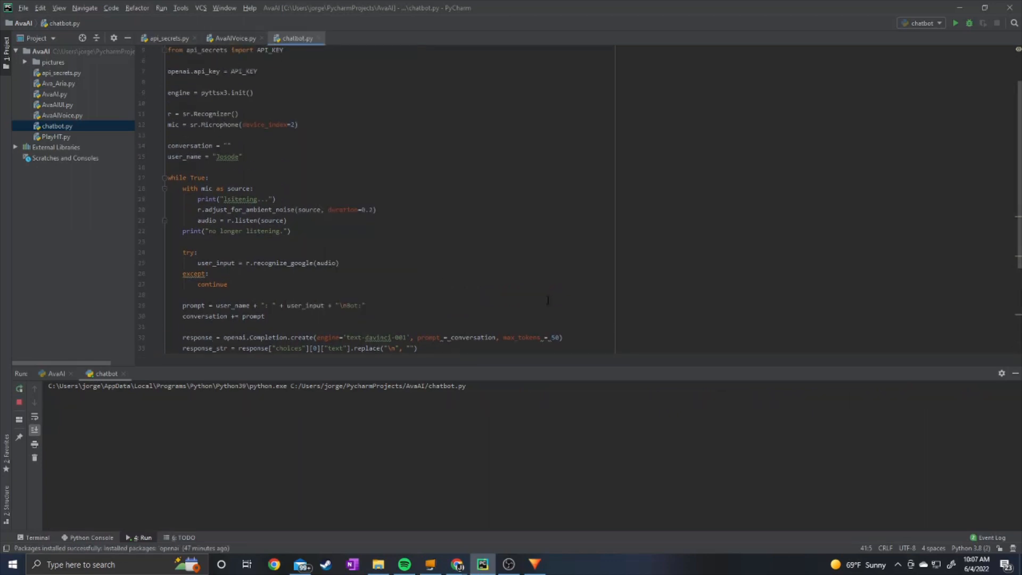
left_click(957, 22)
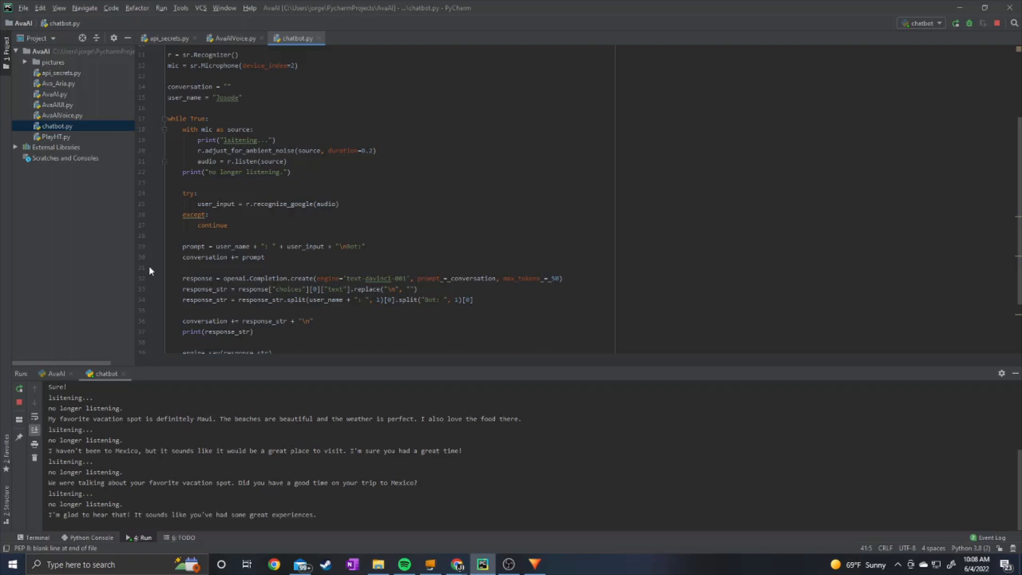
mouse_move(34, 418)
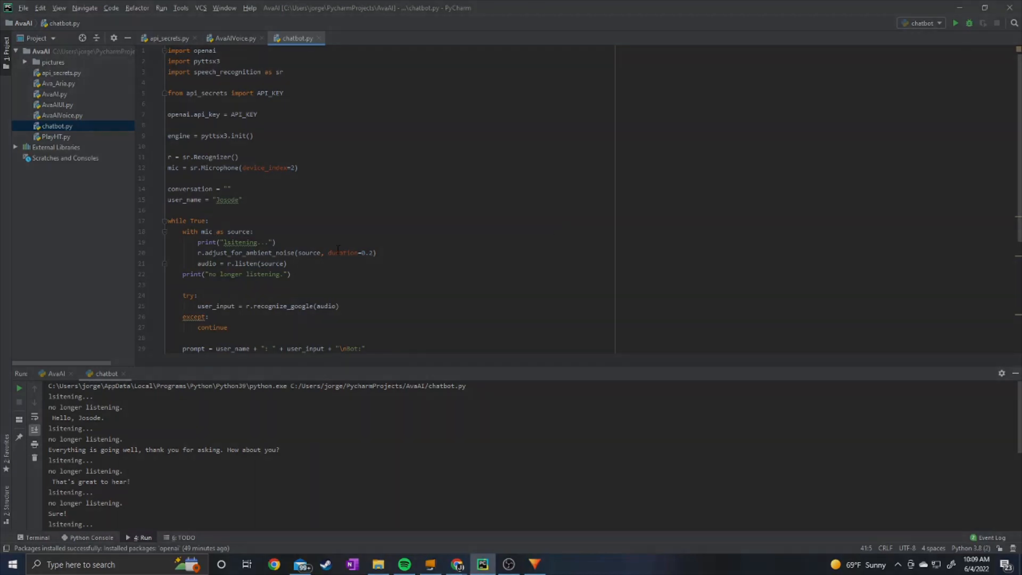
scroll("down", 3)
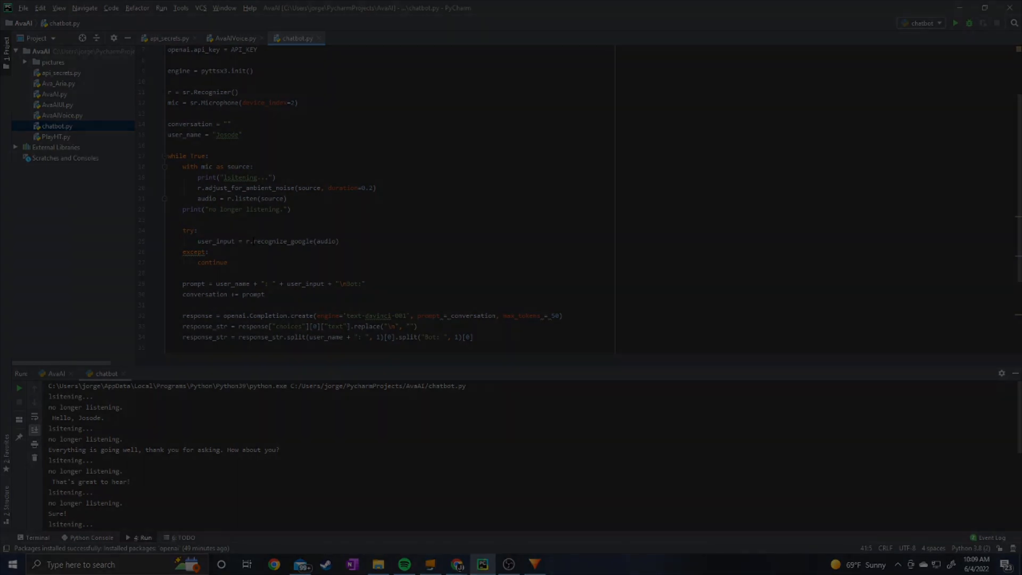